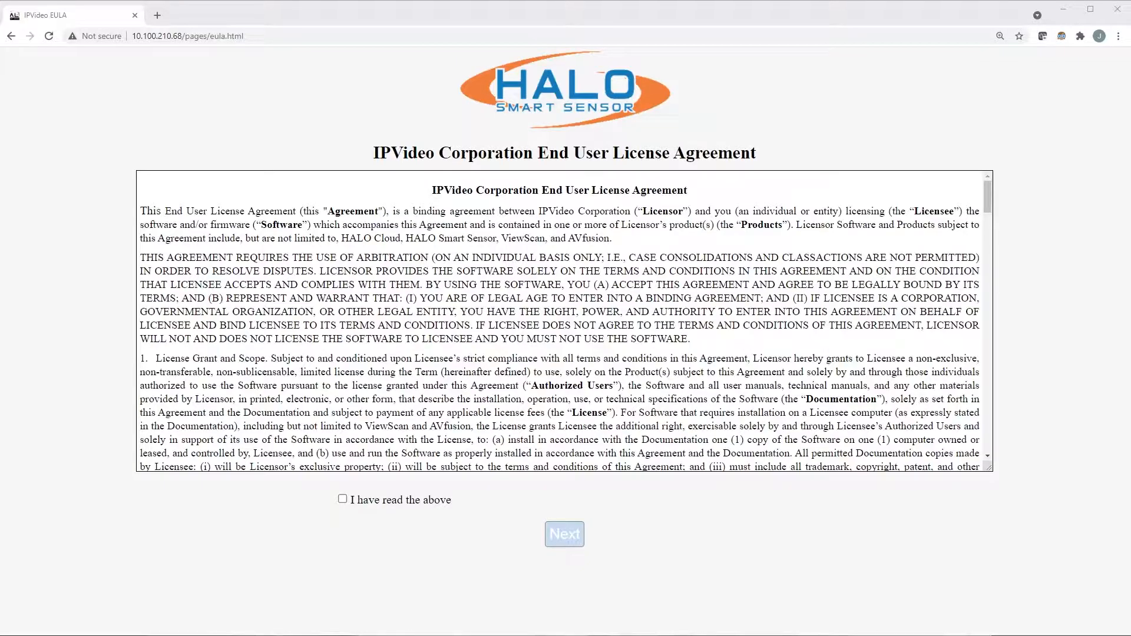
# - Acknowledge the license agreement and the privacy policy to reach the required-information form
pyautogui.click(342, 500)
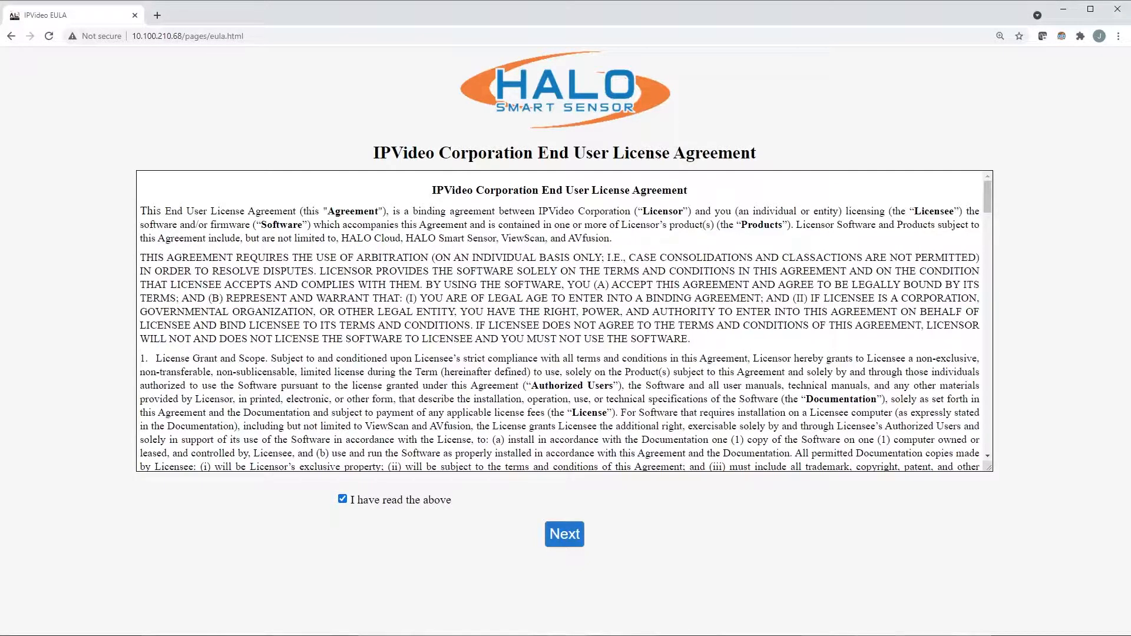
pyautogui.click(564, 535)
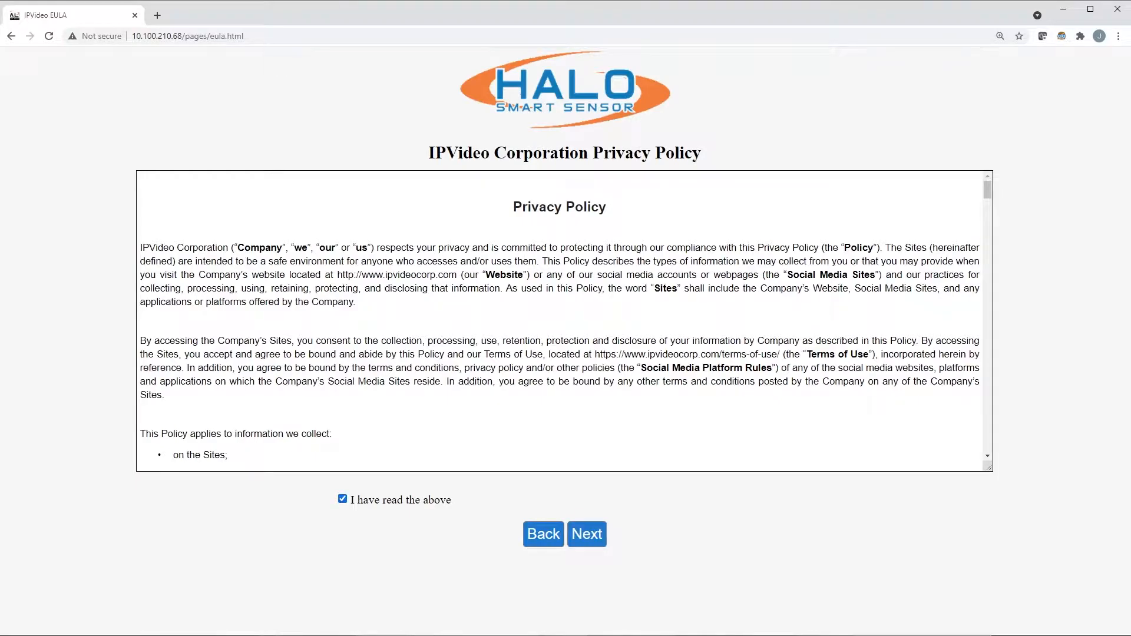
pyautogui.click(587, 534)
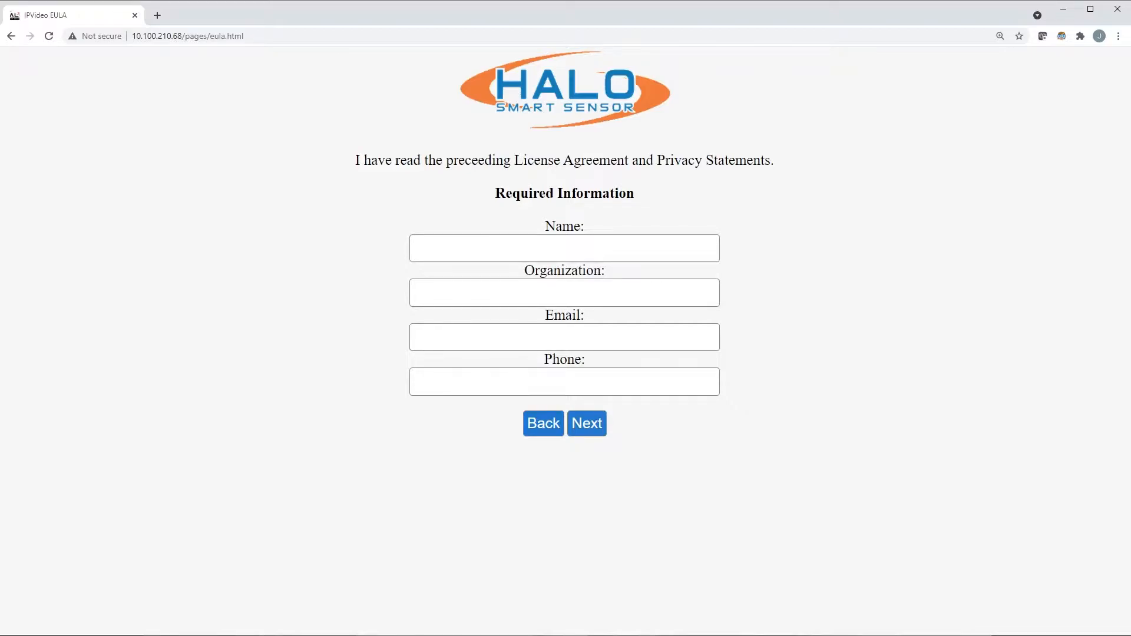
# - Advance from the Required Information form to the Halo Upgrade Options page
pyautogui.click(587, 423)
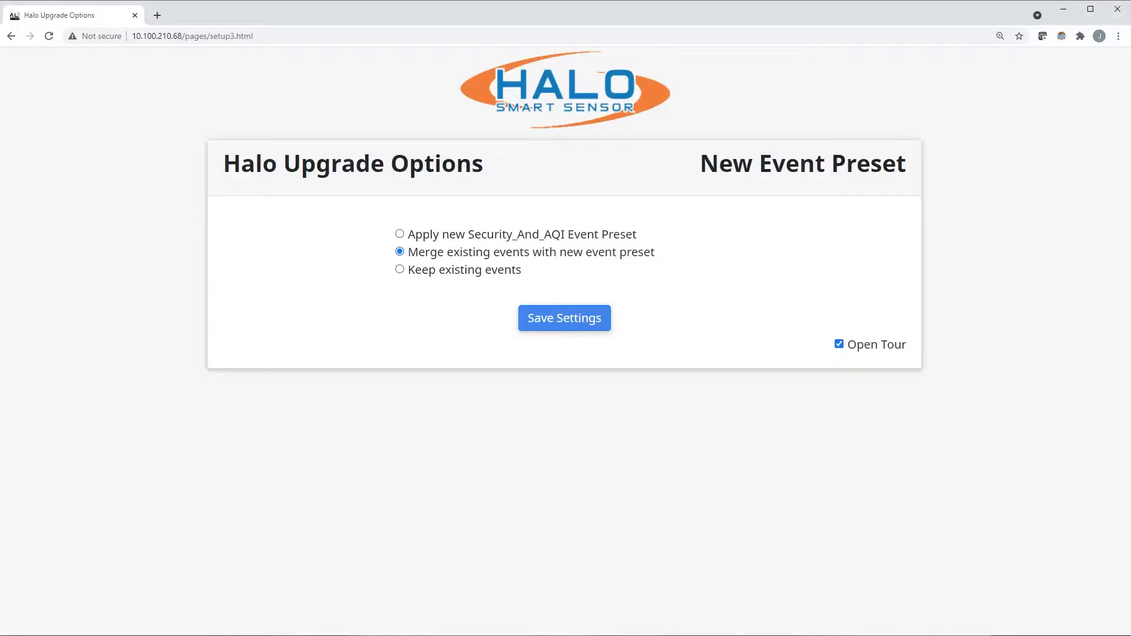
# - Save the 'Merge existing events with new event preset' choice and land on the live dashboard
pyautogui.click(564, 318)
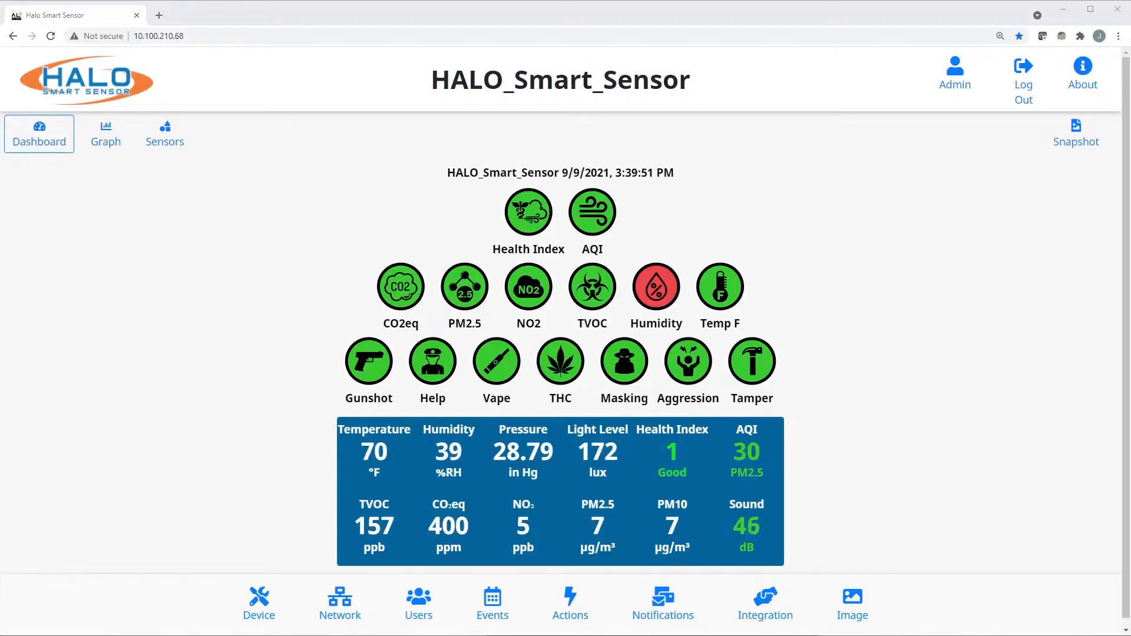
# - Switch the readings view to Graph, then to the detailed Sensors panels
pyautogui.click(106, 133)
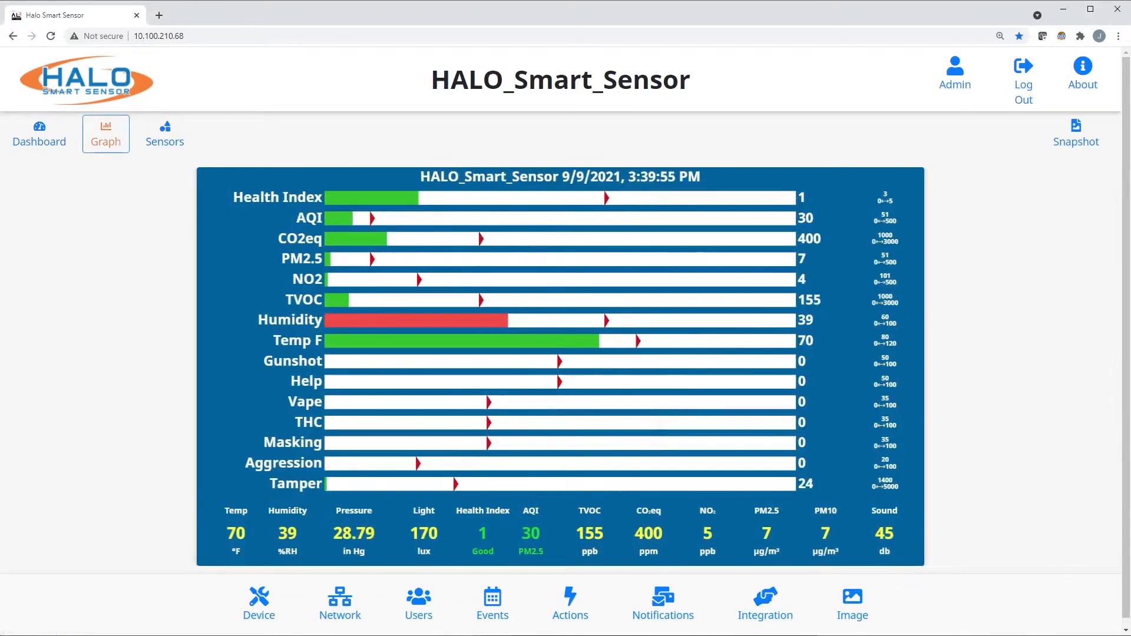
pyautogui.click(165, 134)
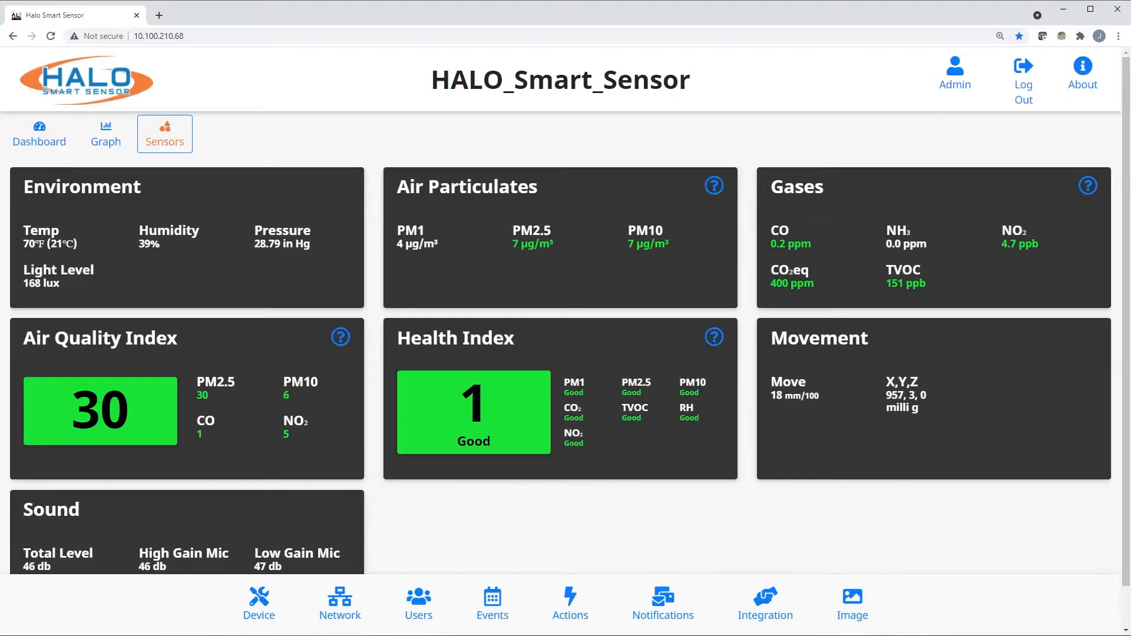
# - Review Device Settings: date and time, device management and server configuration
pyautogui.click(260, 604)
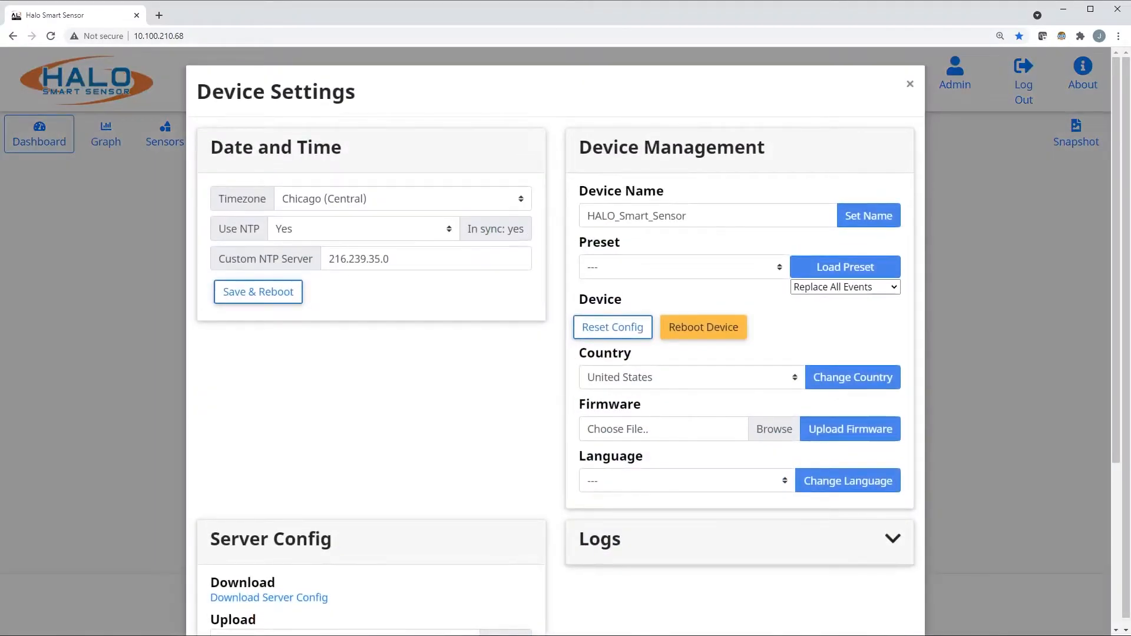
pyautogui.scroll(-3)
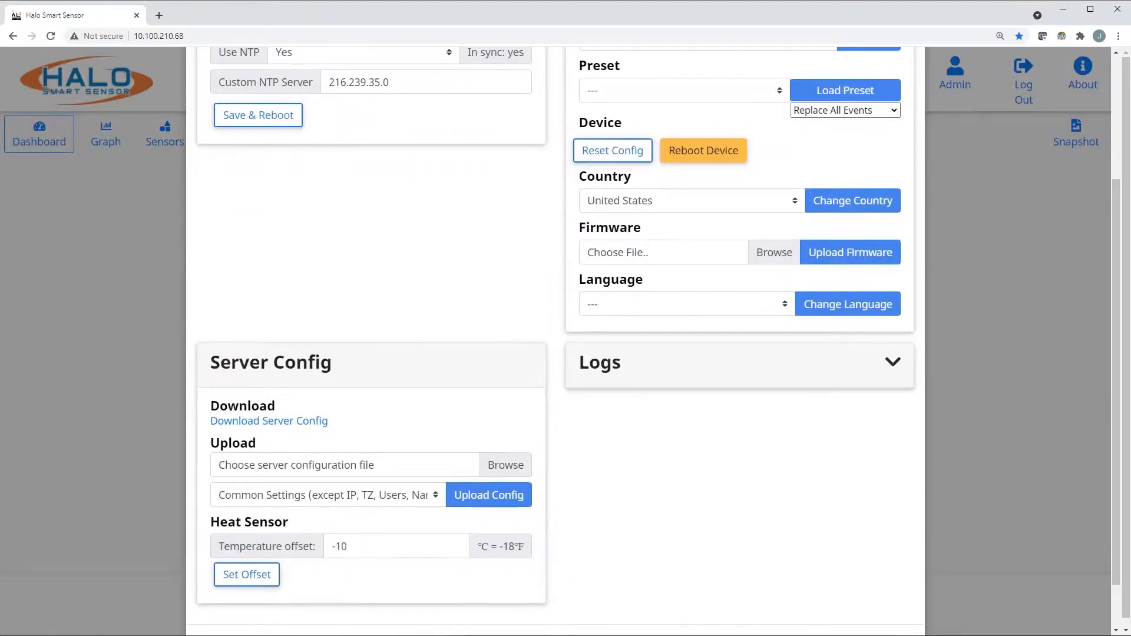
pyautogui.scroll(3)
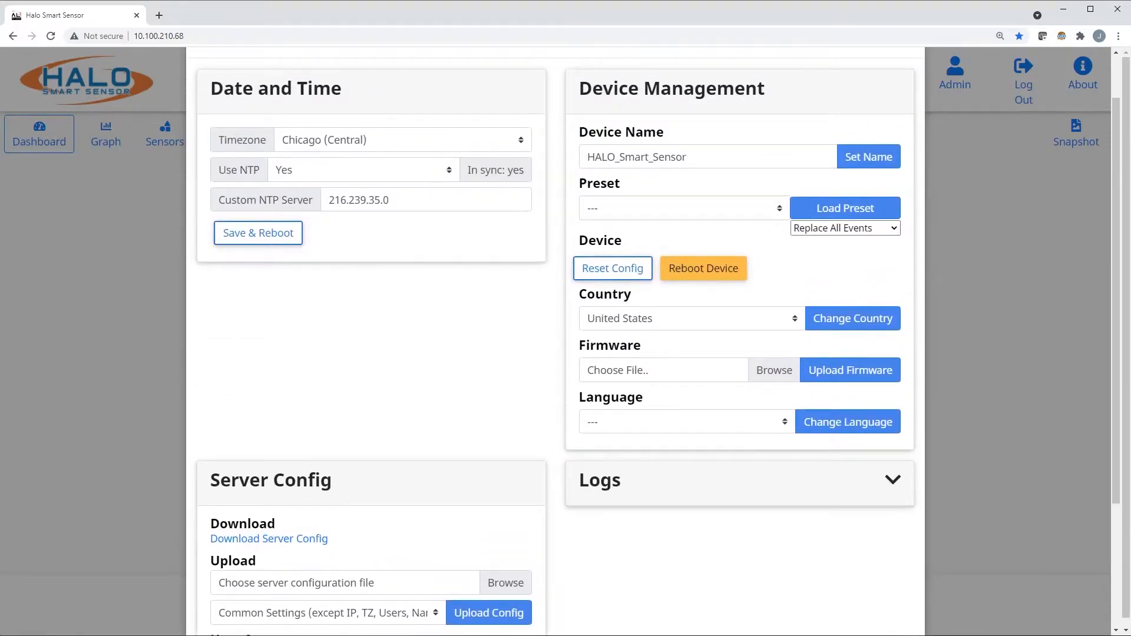
# - In Network settings, enable the cloud connection and confirm registering the sensor on the cloud
pyautogui.click(683, 208)
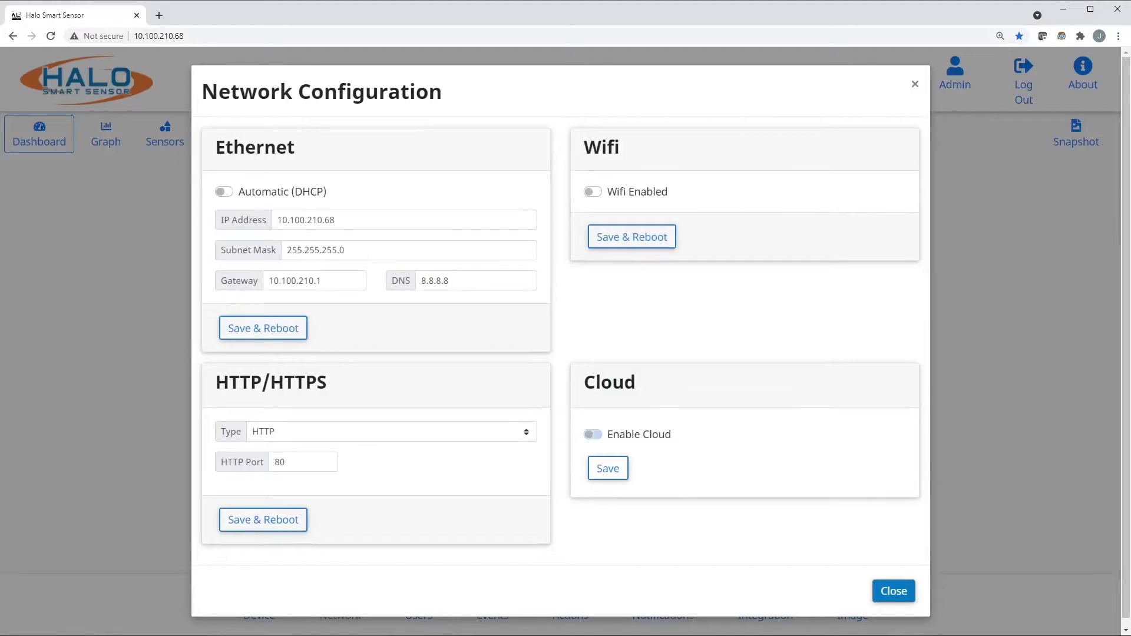
pyautogui.click(592, 434)
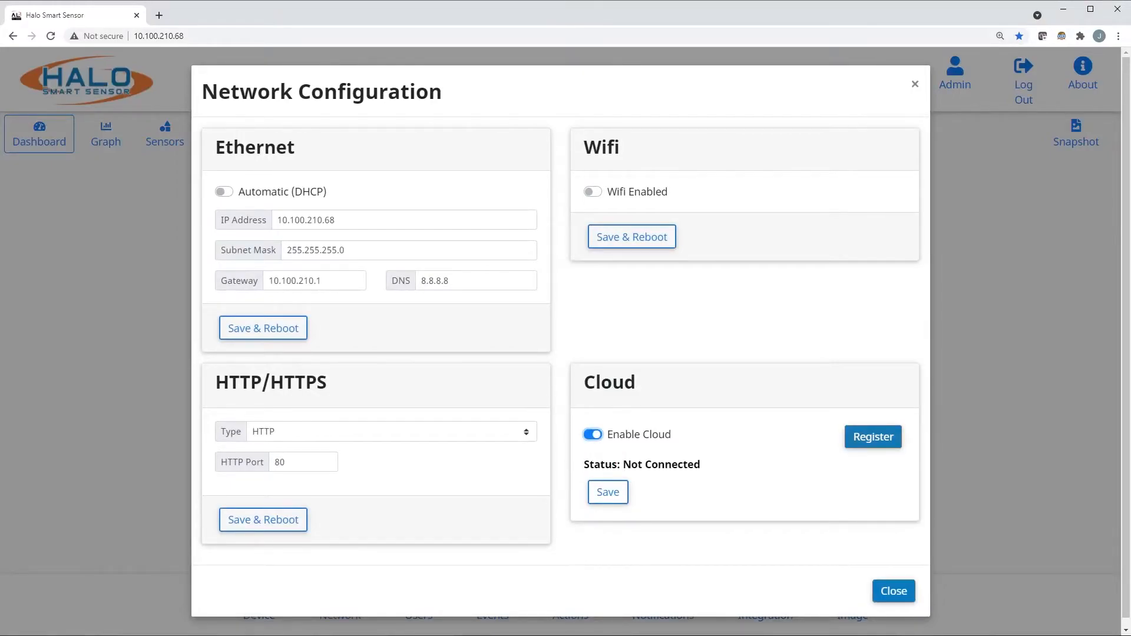
pyautogui.click(872, 436)
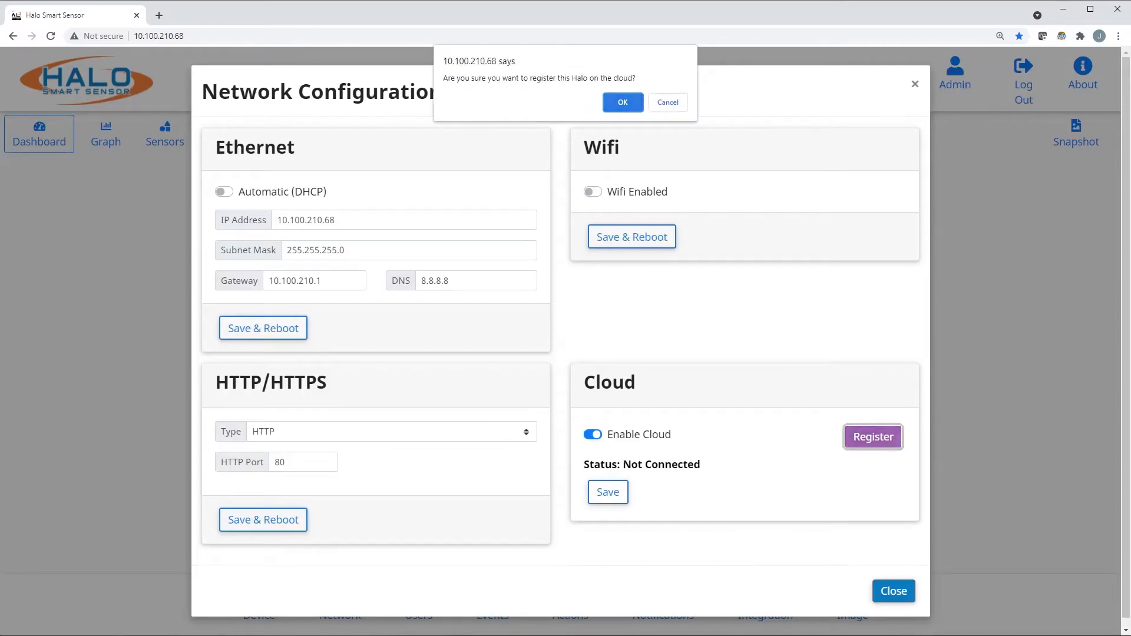
pyautogui.click(622, 101)
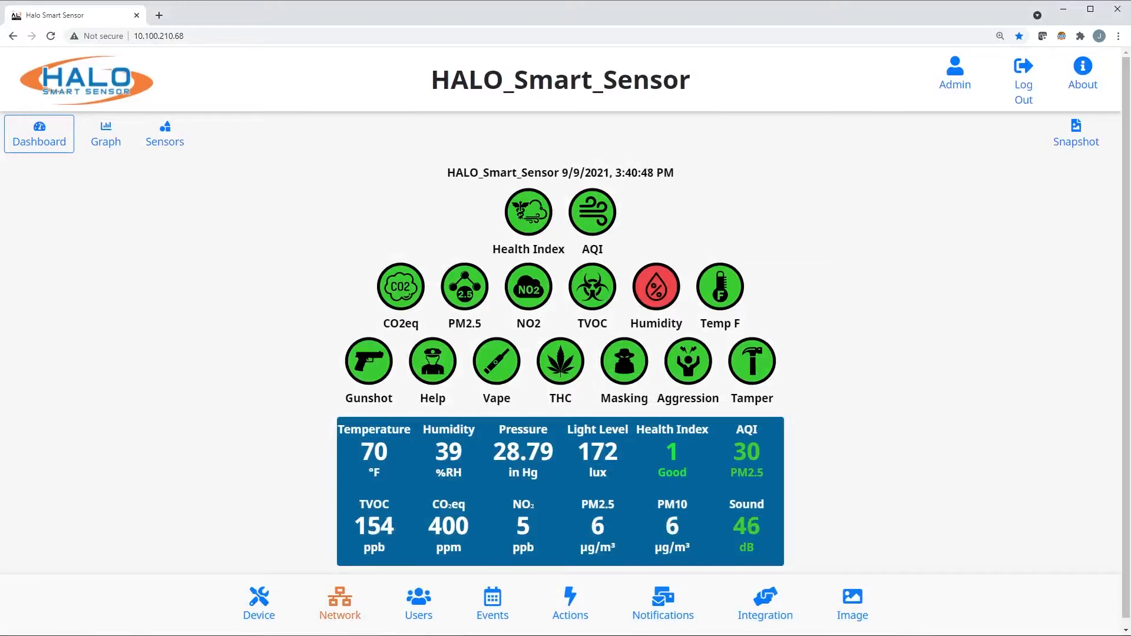
# - View the Add New User form and its Role choices, then bring up the Events thresholds list
pyautogui.click(417, 600)
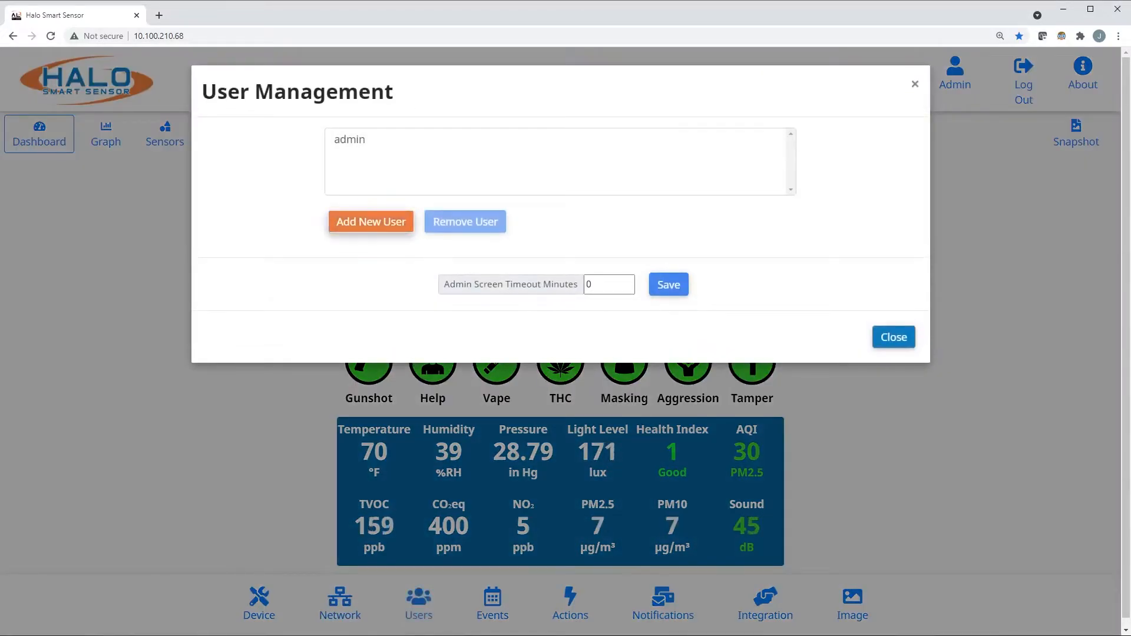
pyautogui.click(370, 221)
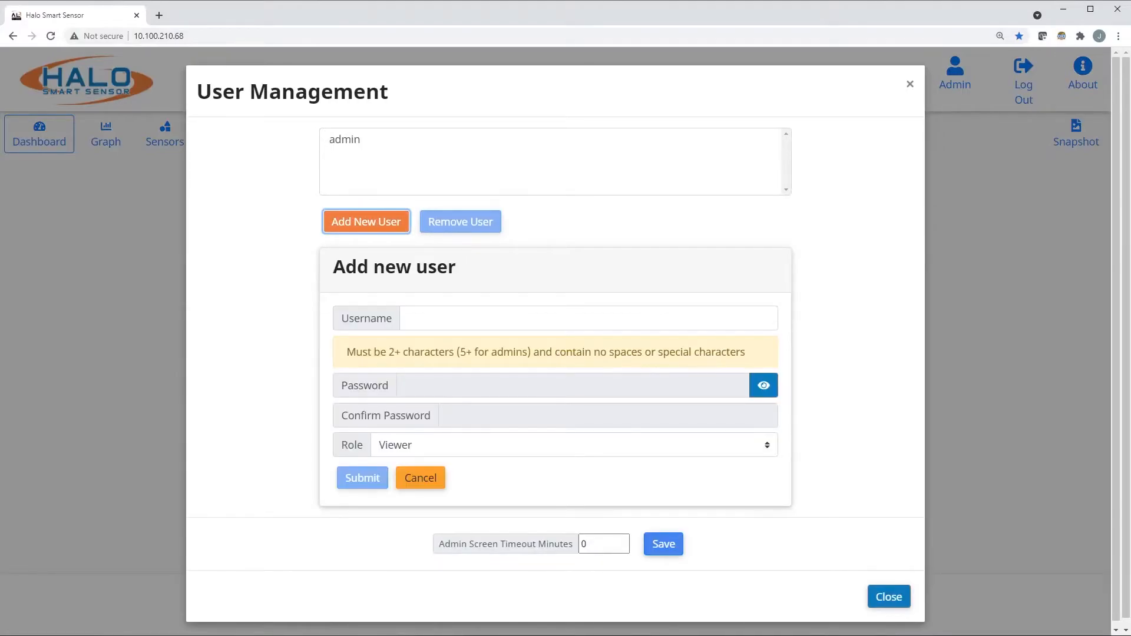
pyautogui.click(573, 445)
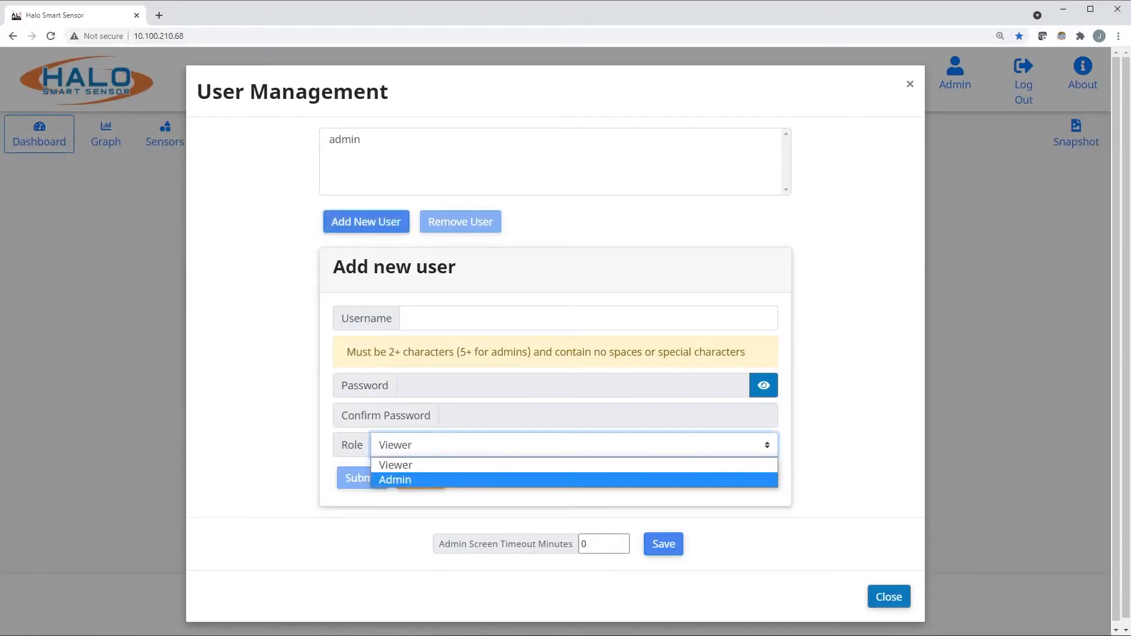
pyautogui.click(395, 479)
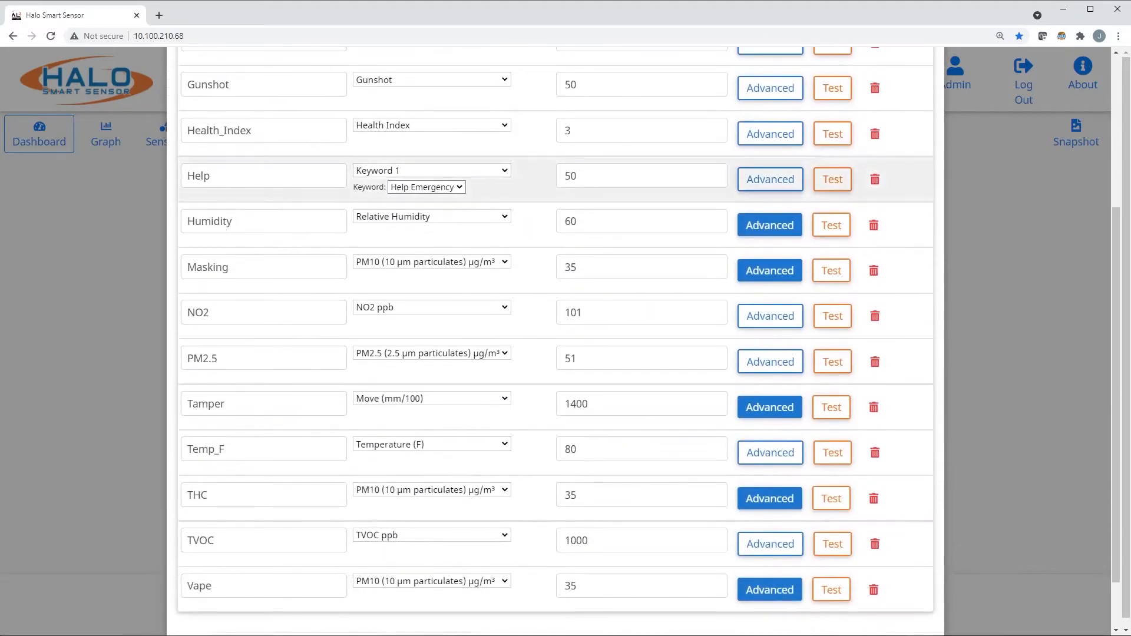
# - Check the Help event's keyword options and Masking's advanced rule, leaving both unchanged, and return to the dashboard
pyautogui.click(426, 186)
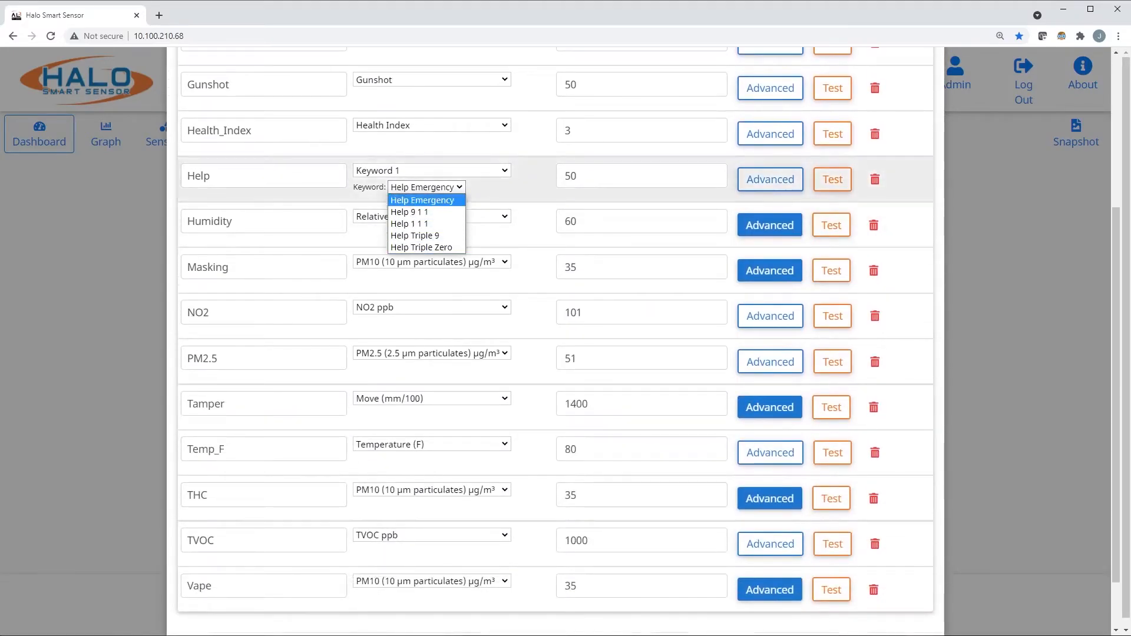
pyautogui.moveTo(422, 248)
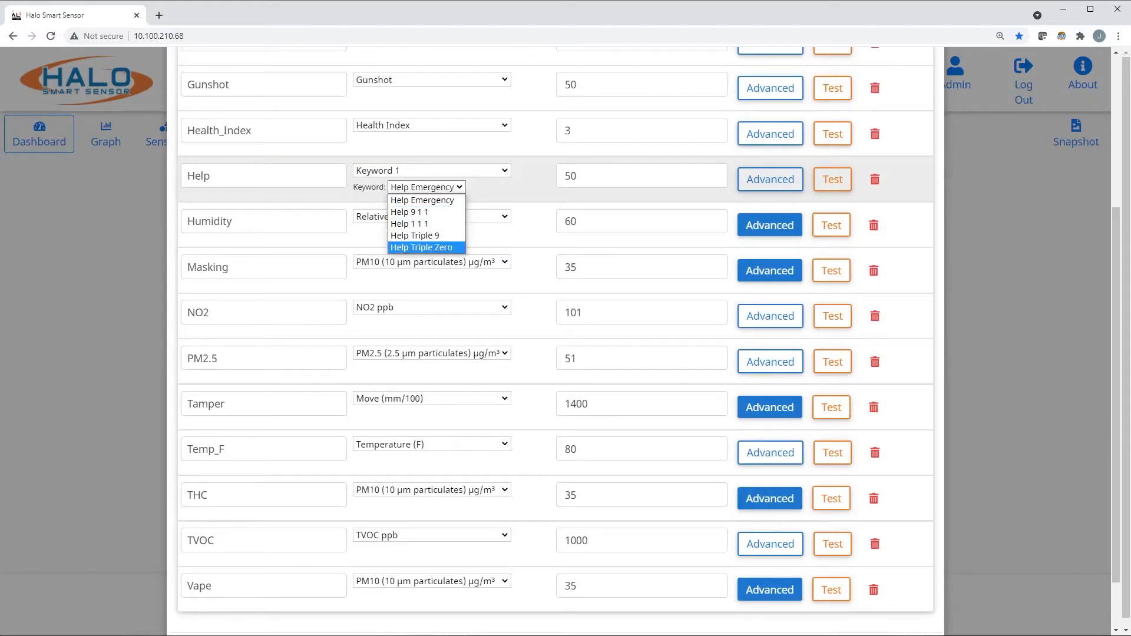
pyautogui.click(421, 199)
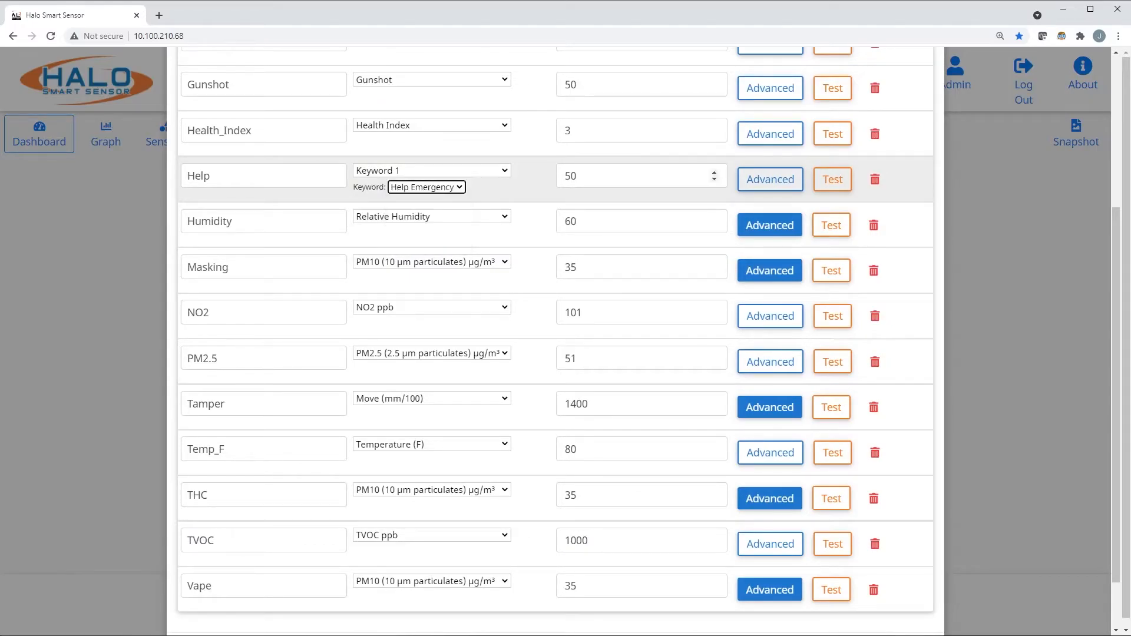
pyautogui.click(769, 223)
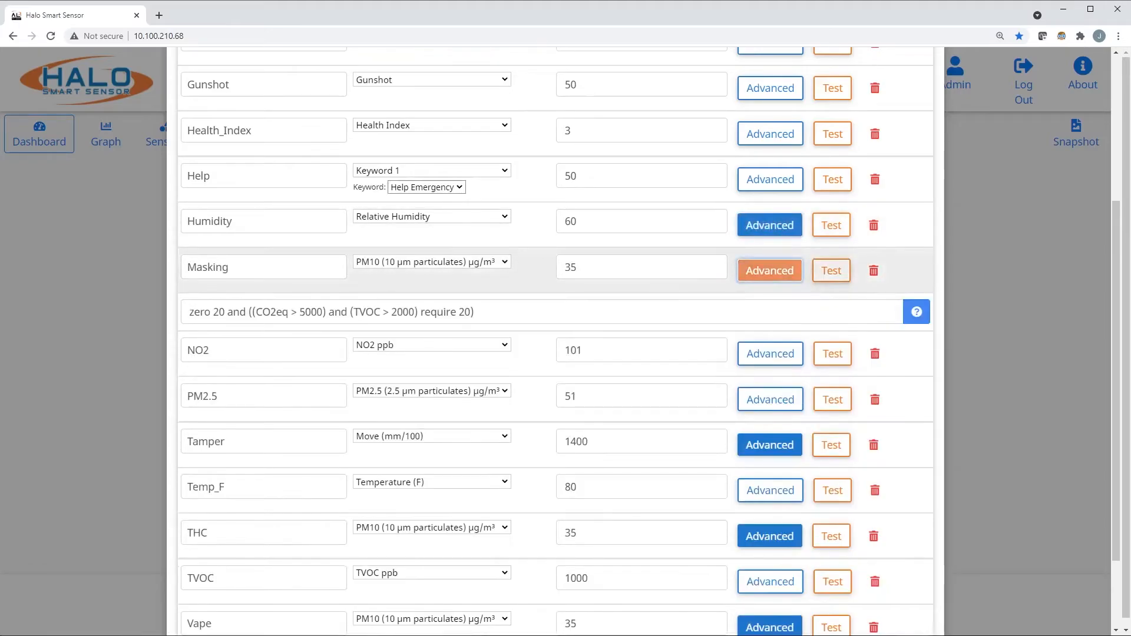
pyautogui.click(39, 133)
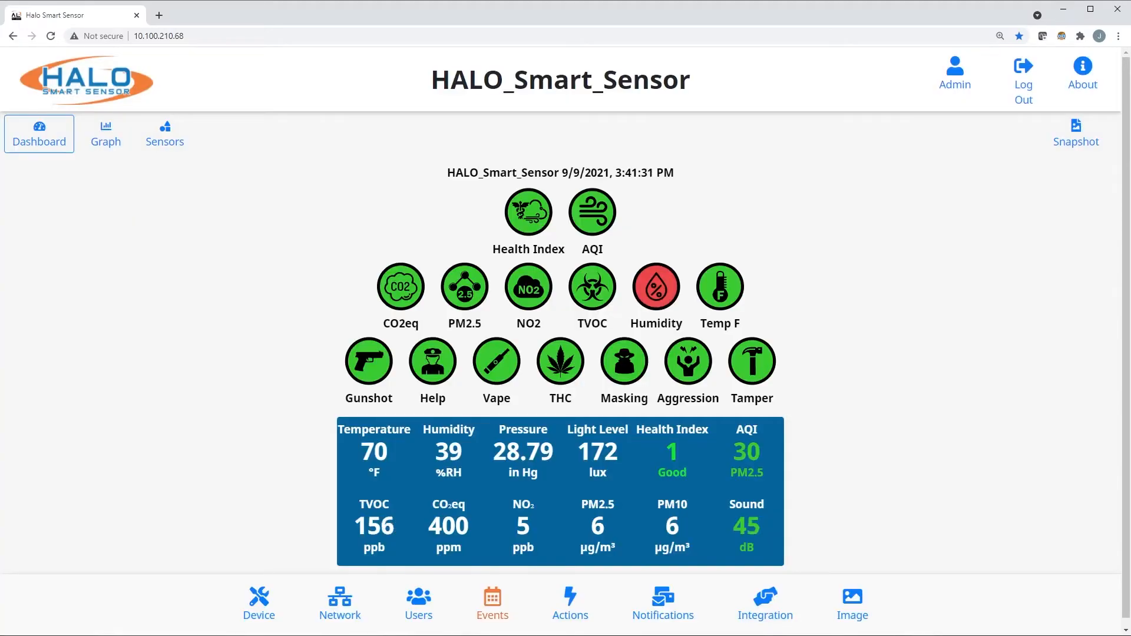
# - Review the Actions table down to speaker volume and sound file settings, then return to the dashboard
pyautogui.click(570, 598)
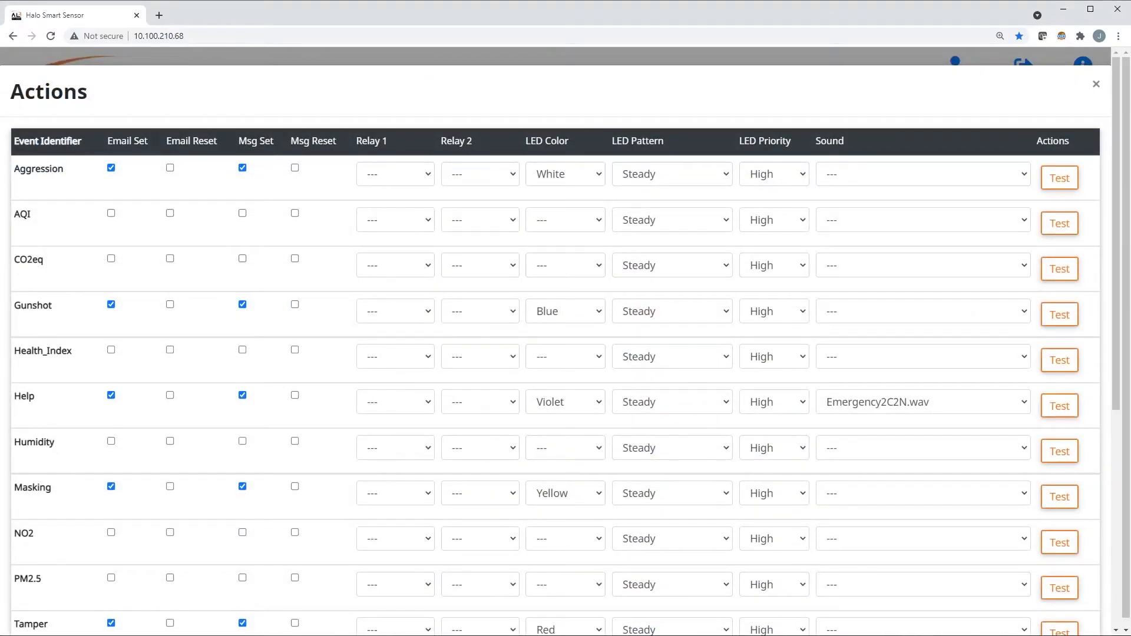
pyautogui.scroll(-3)
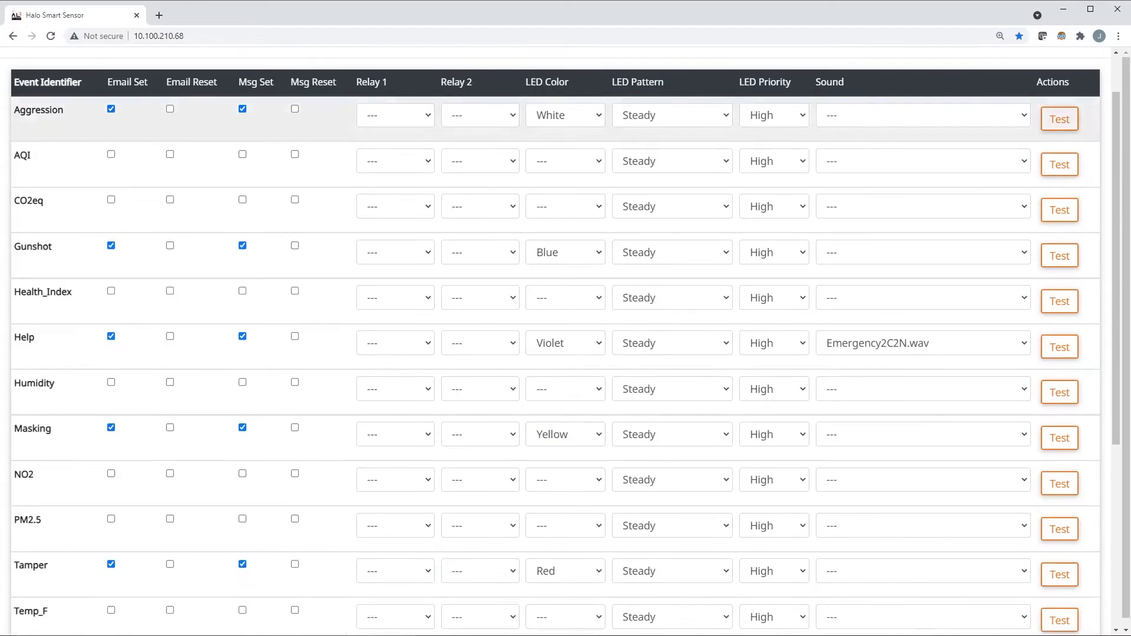
pyautogui.scroll(-3)
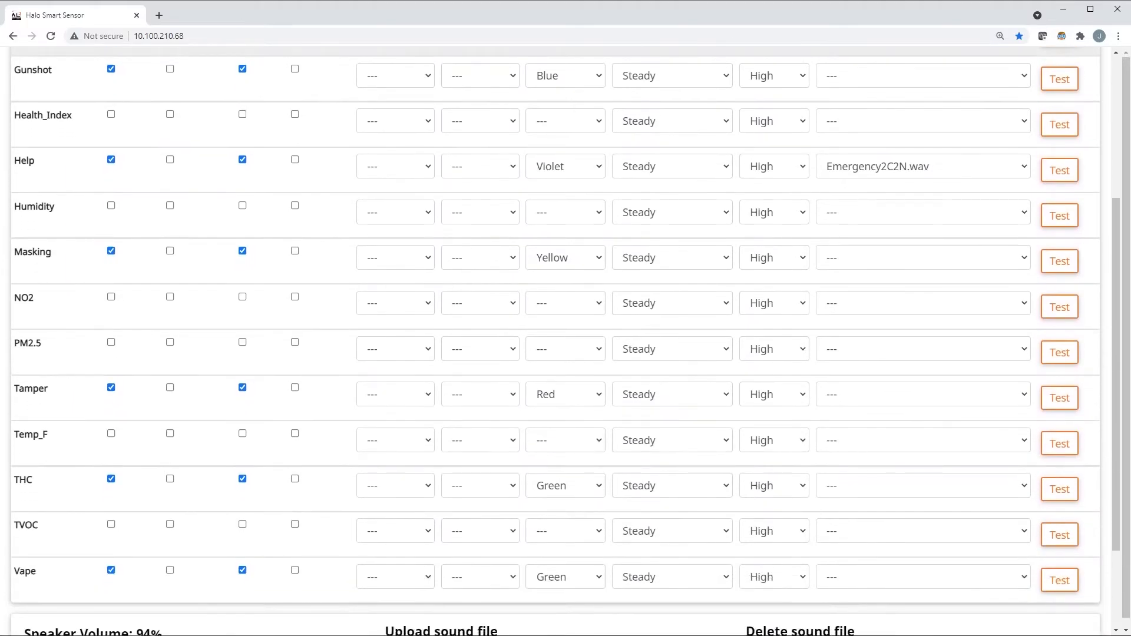
pyautogui.scroll(-3)
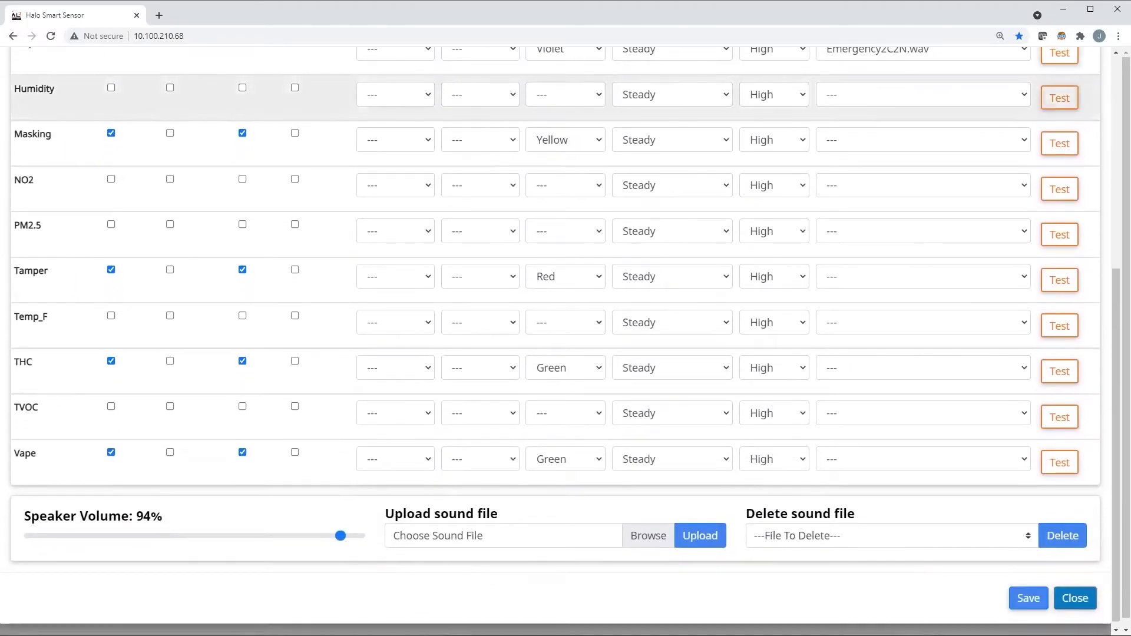
pyautogui.click(924, 458)
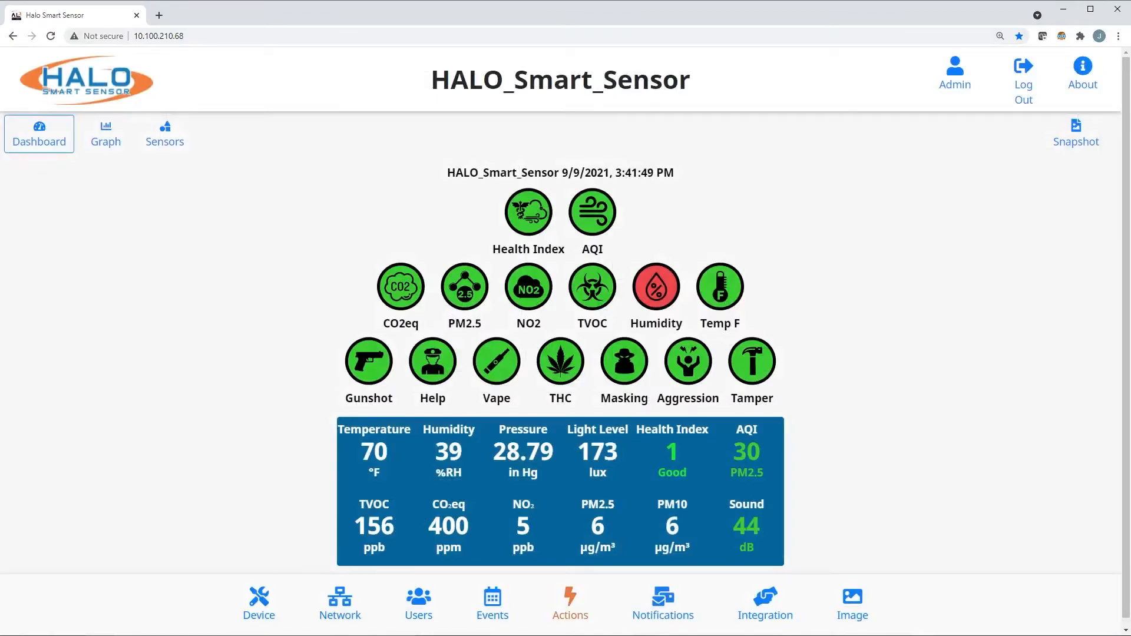
pyautogui.click(662, 604)
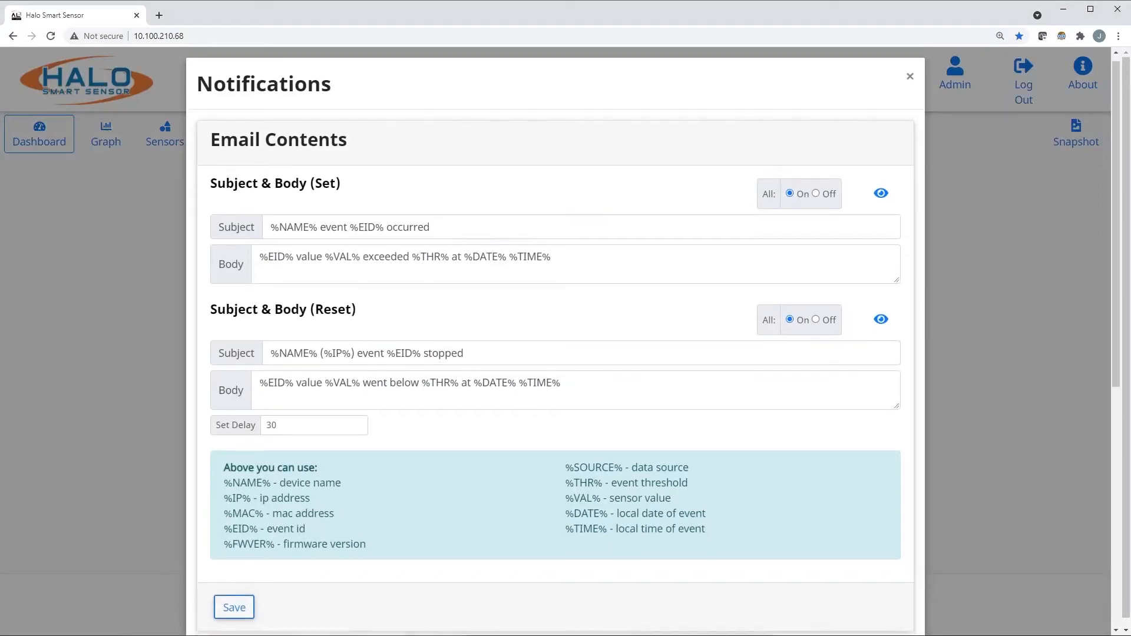
pyautogui.scroll(-3)
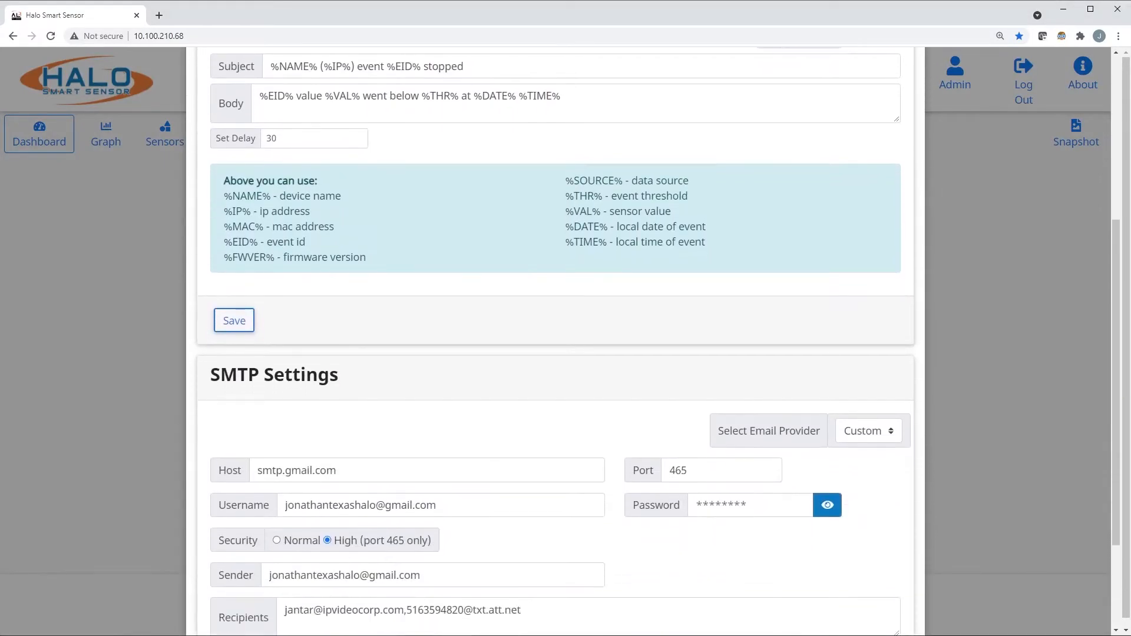
pyautogui.click(868, 432)
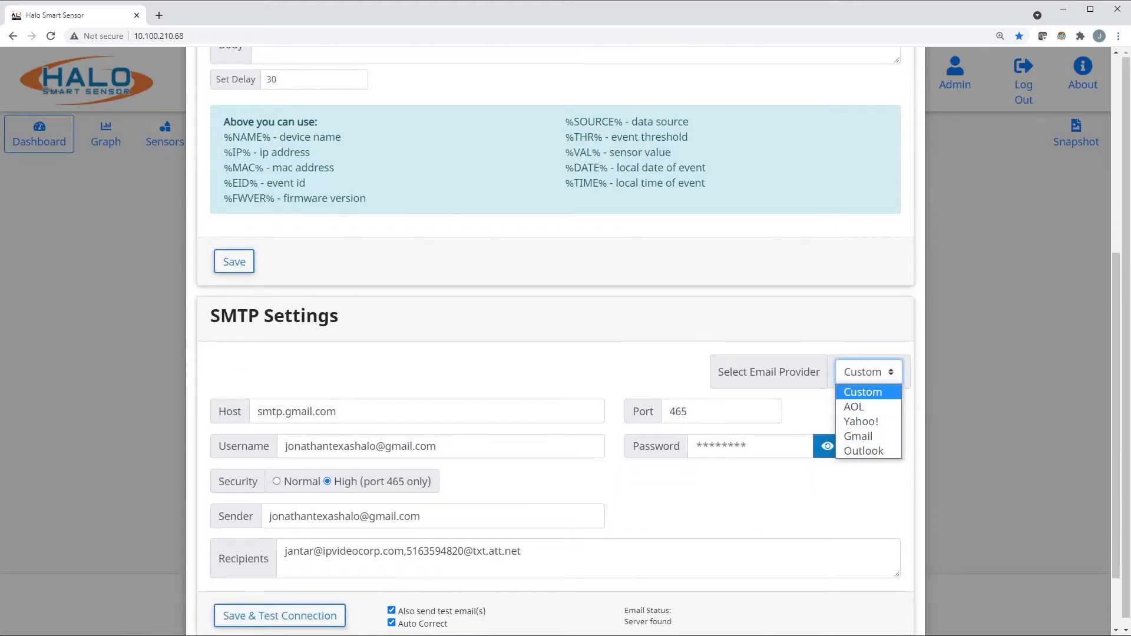
pyautogui.click(863, 392)
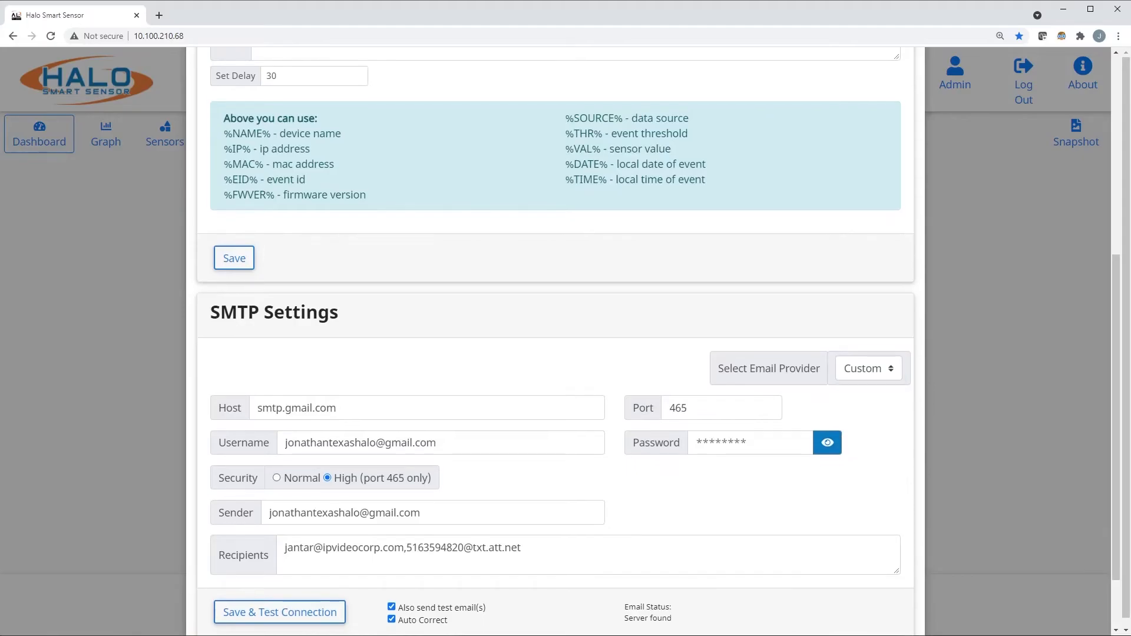
pyautogui.scroll(-3)
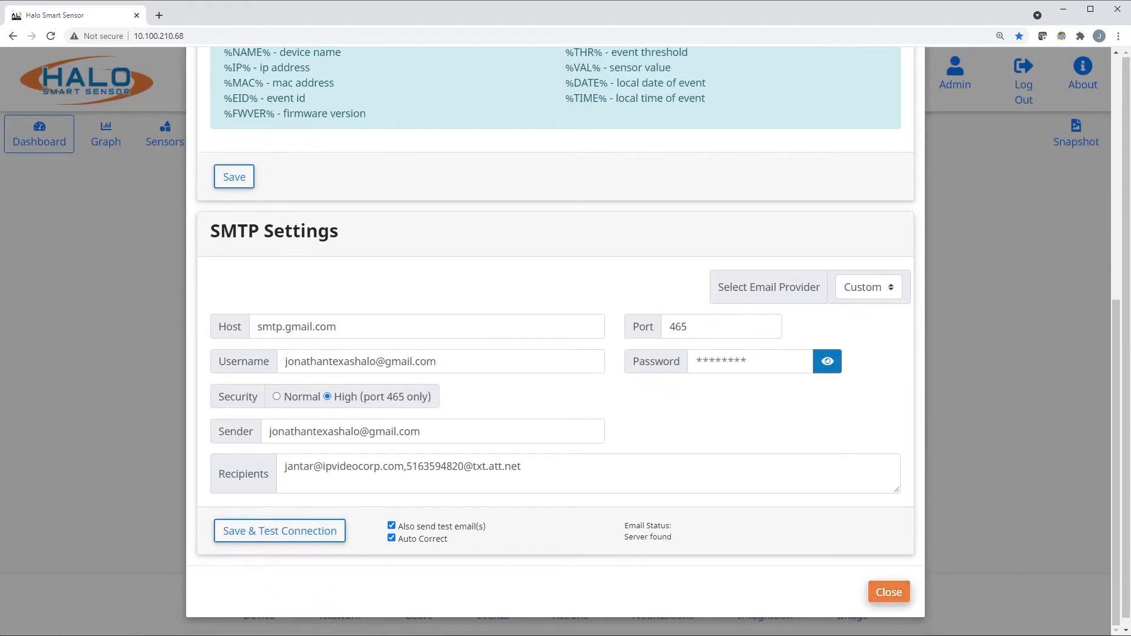
pyautogui.click(889, 591)
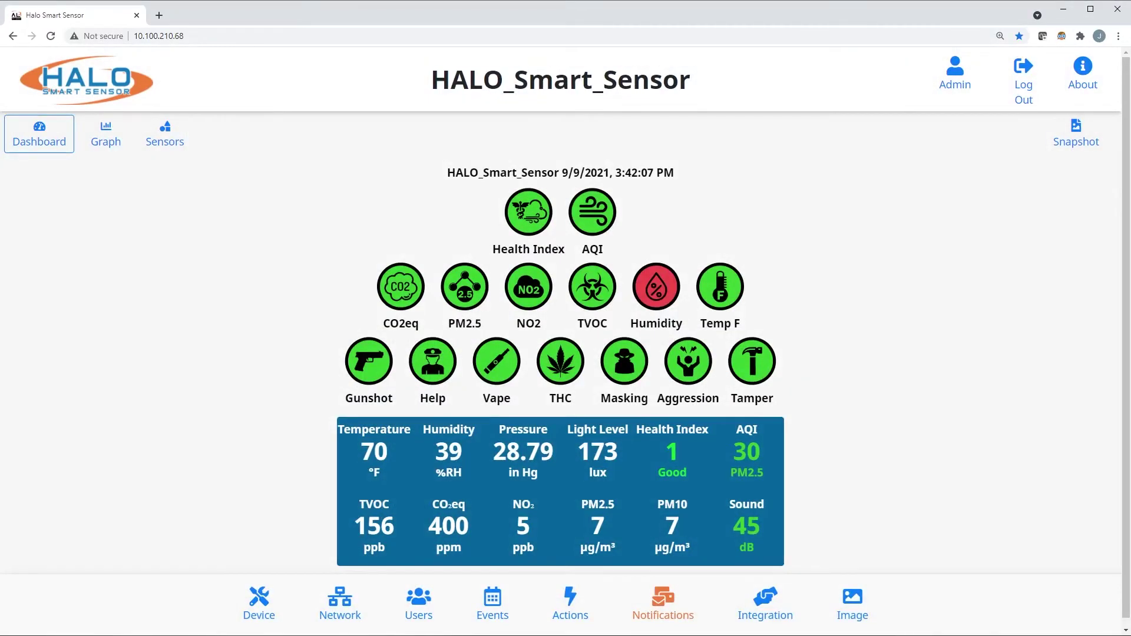
pyautogui.click(766, 599)
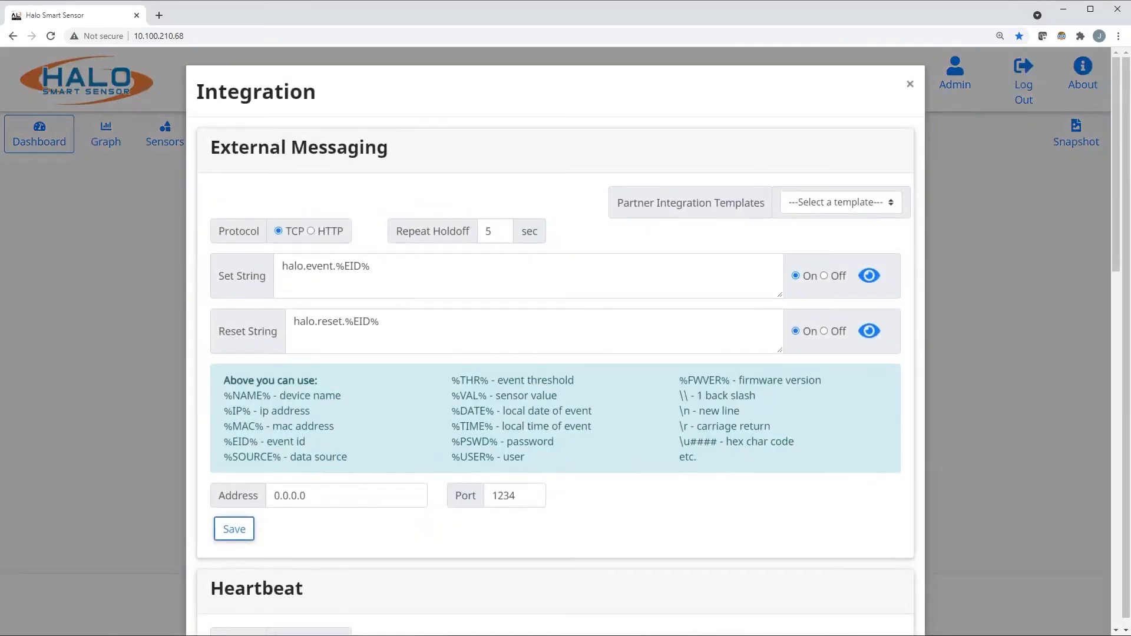
pyautogui.click(839, 202)
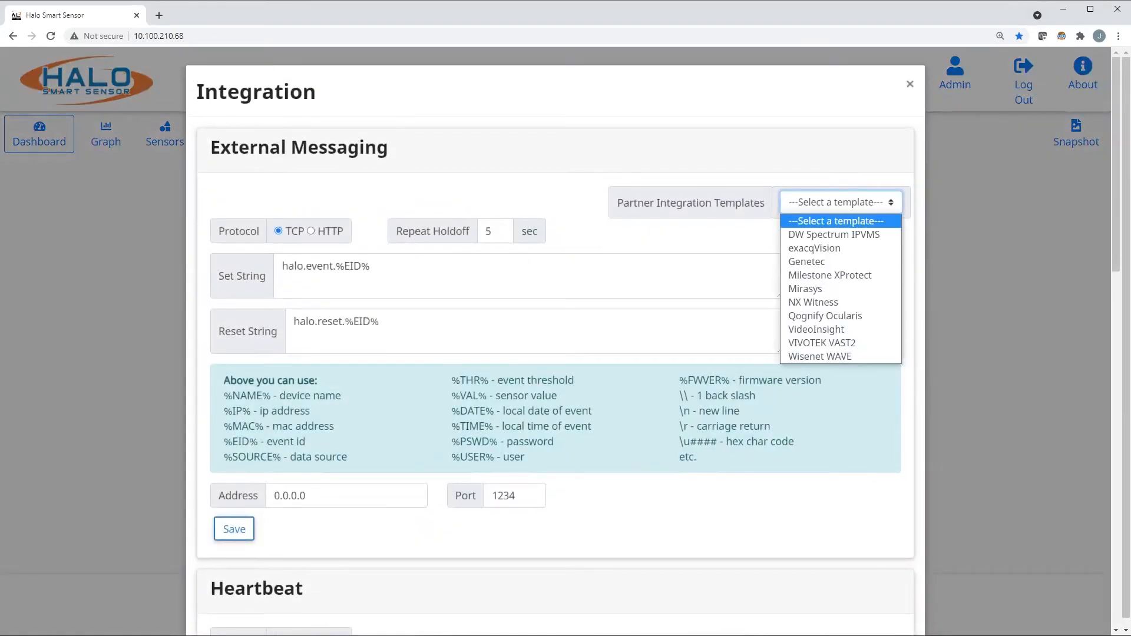
pyautogui.moveTo(820, 356)
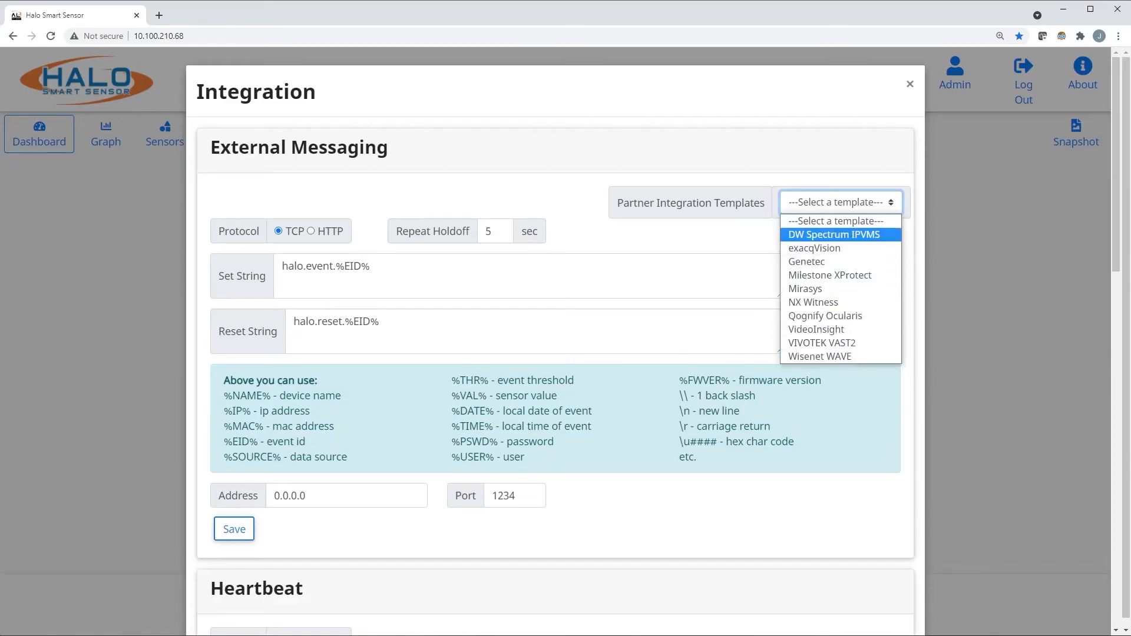
pyautogui.scroll(-3)
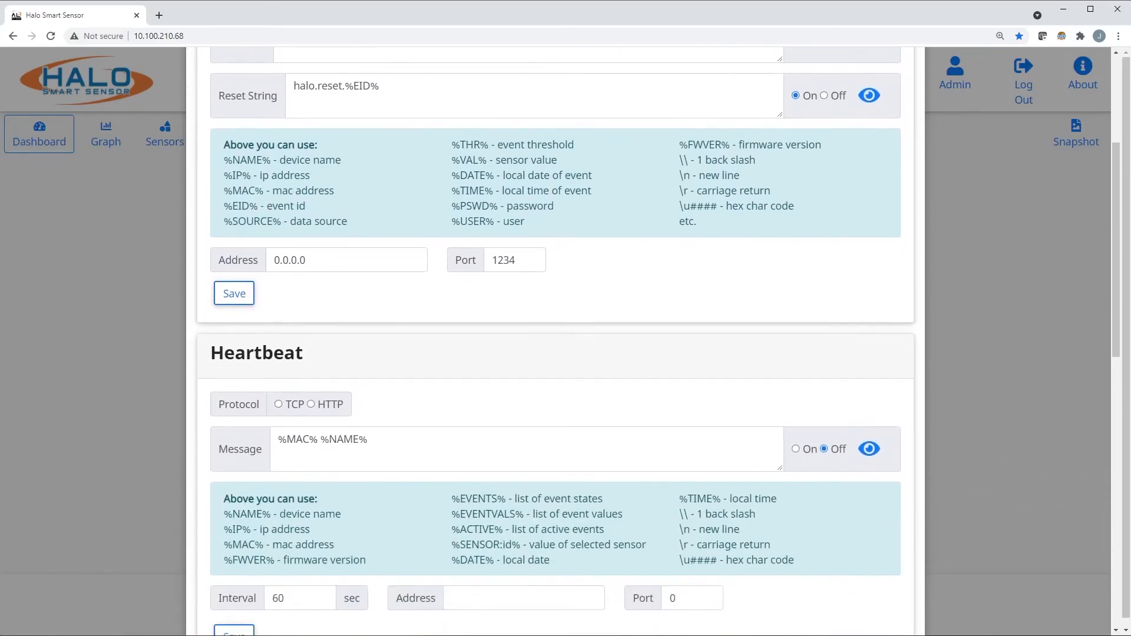
pyautogui.scroll(-3)
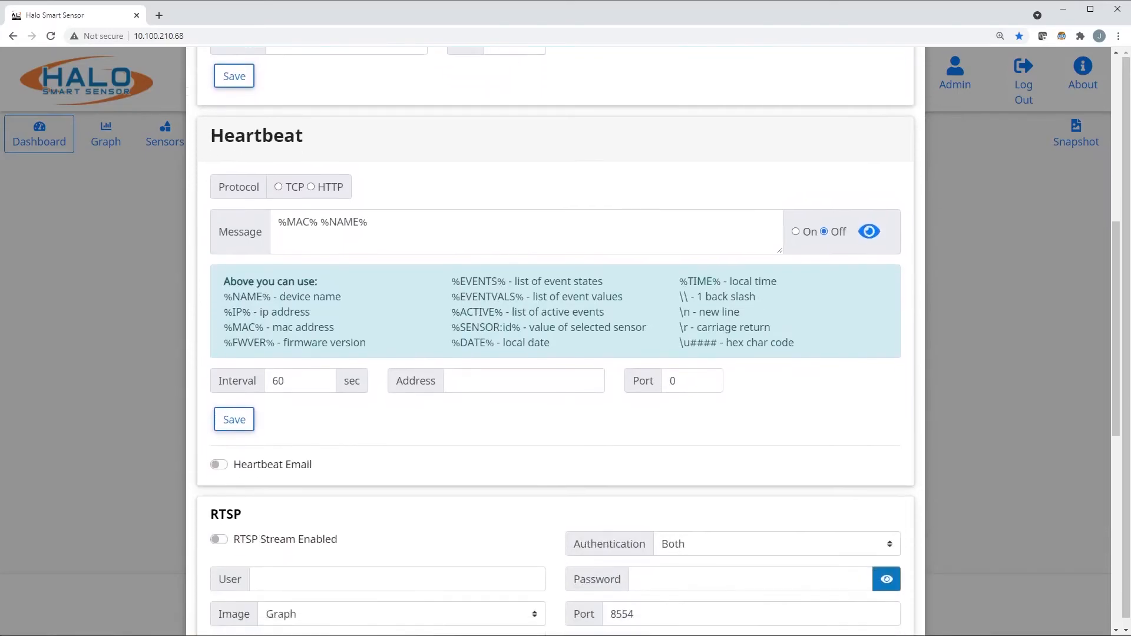
pyautogui.scroll(-3)
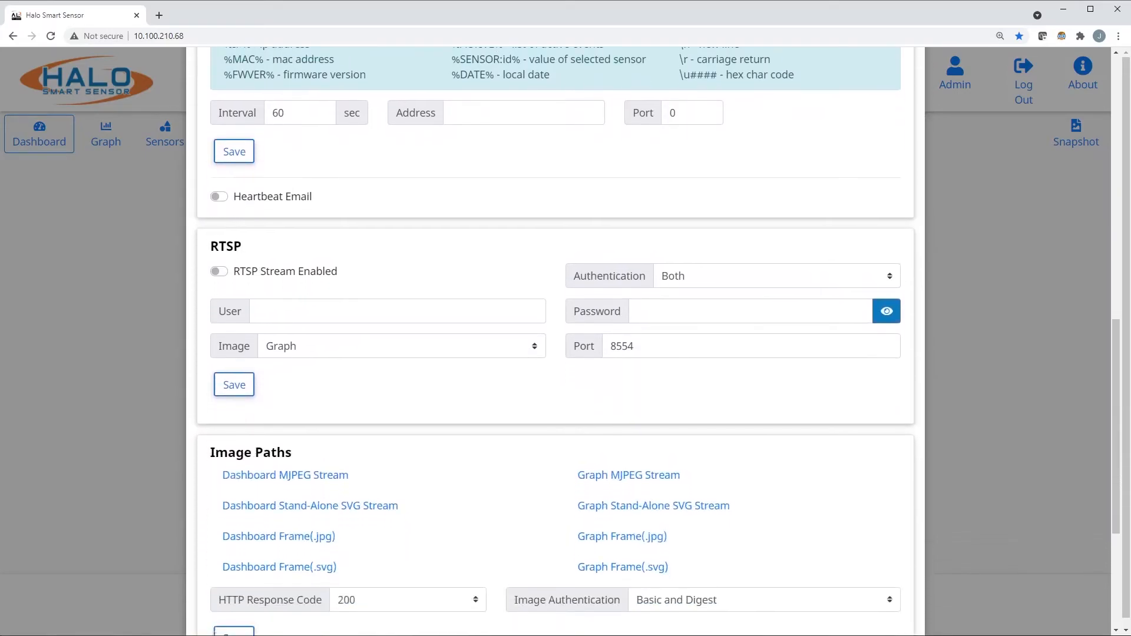
pyautogui.scroll(-3)
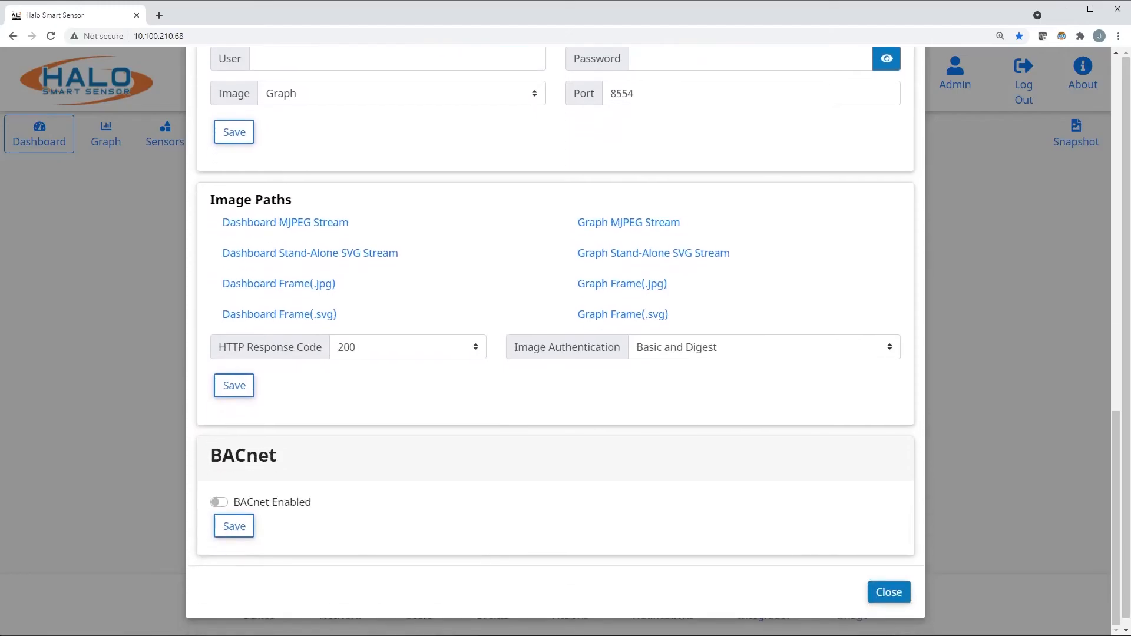
pyautogui.click(889, 591)
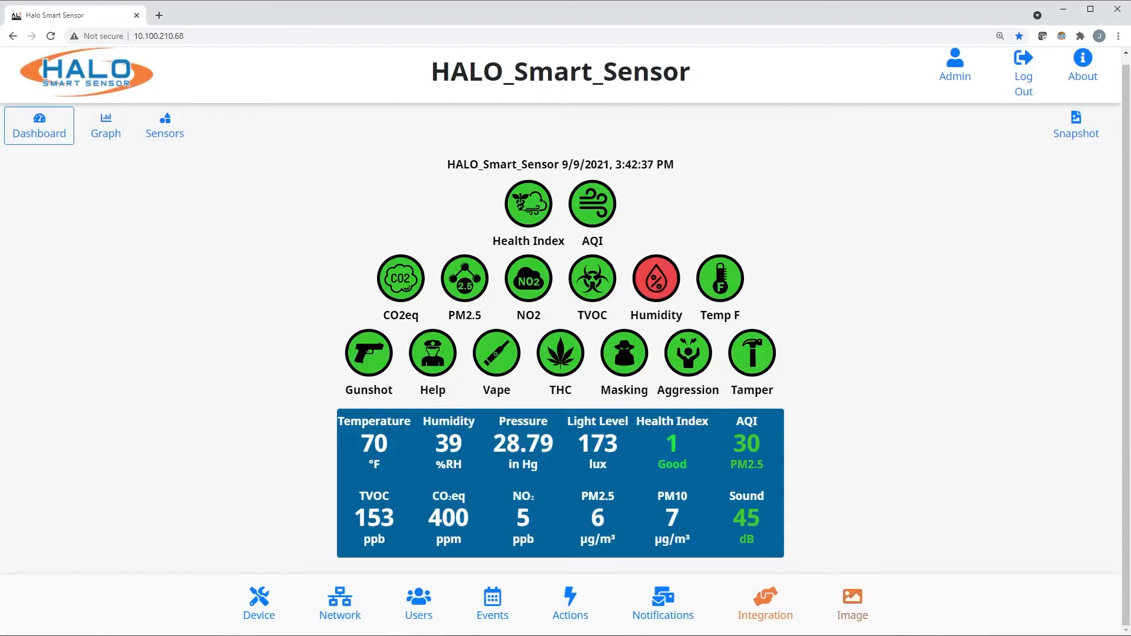
pyautogui.click(853, 595)
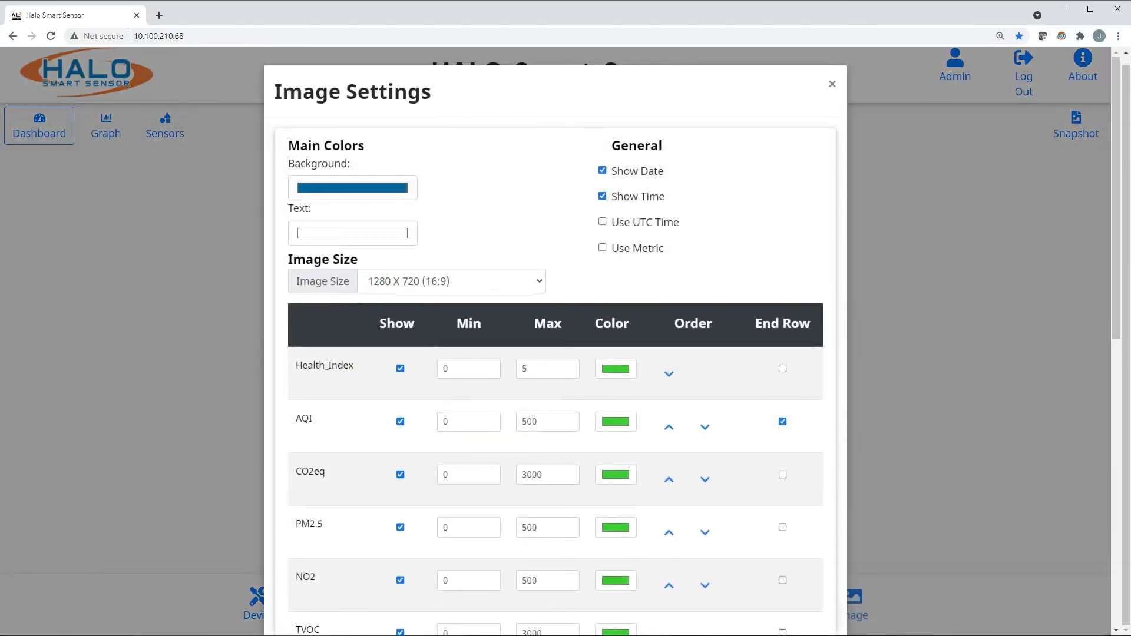
pyautogui.scroll(-3)
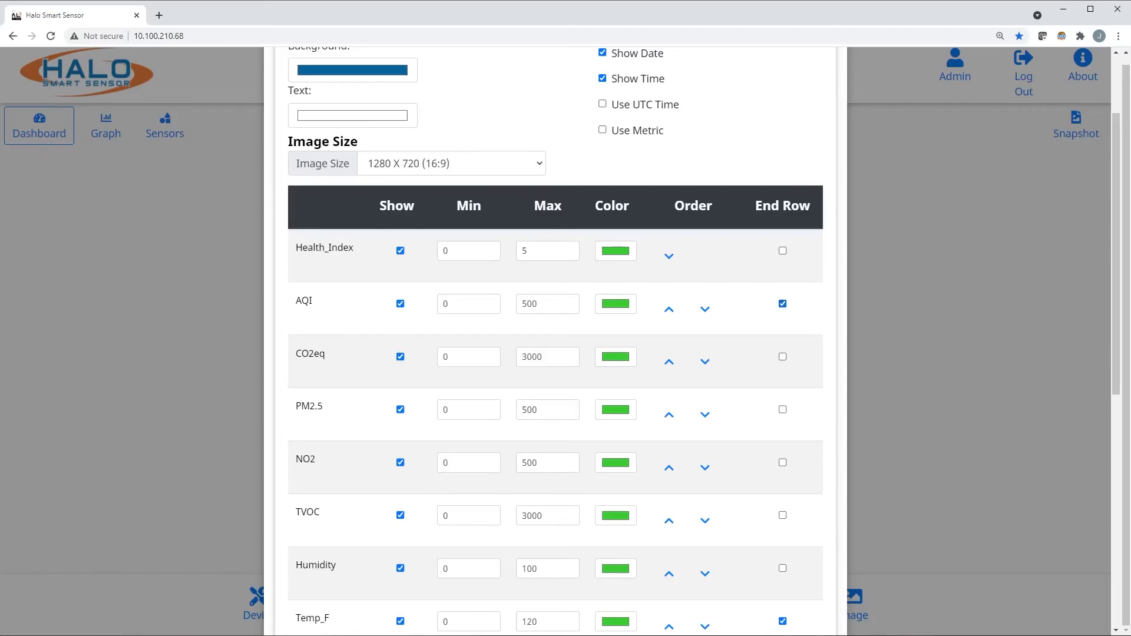
pyautogui.scroll(-3)
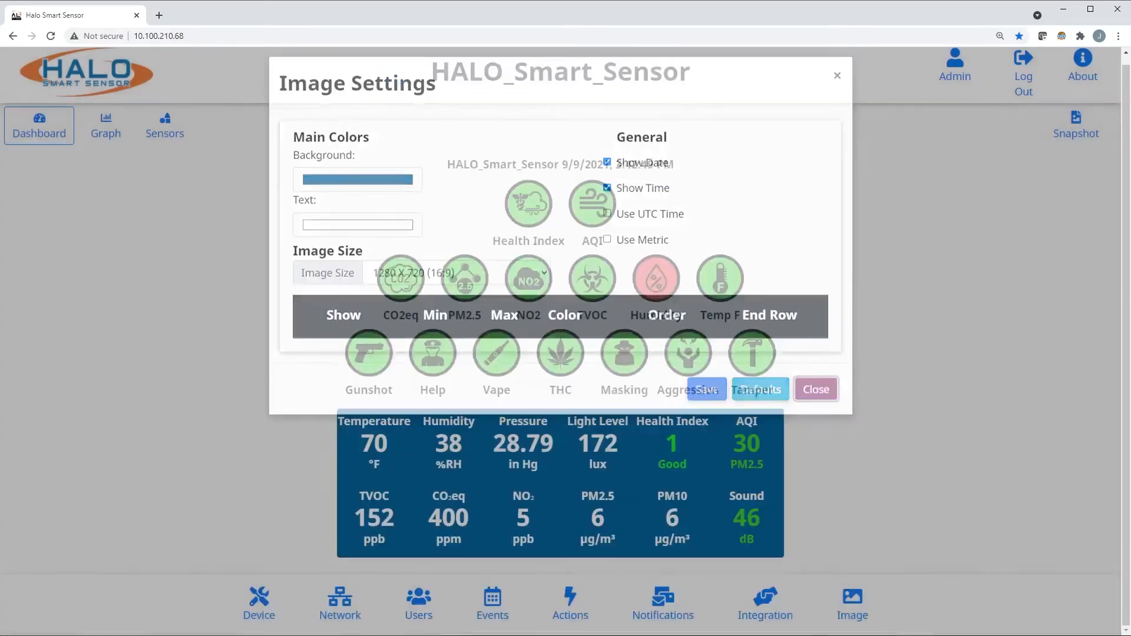
pyautogui.click(816, 389)
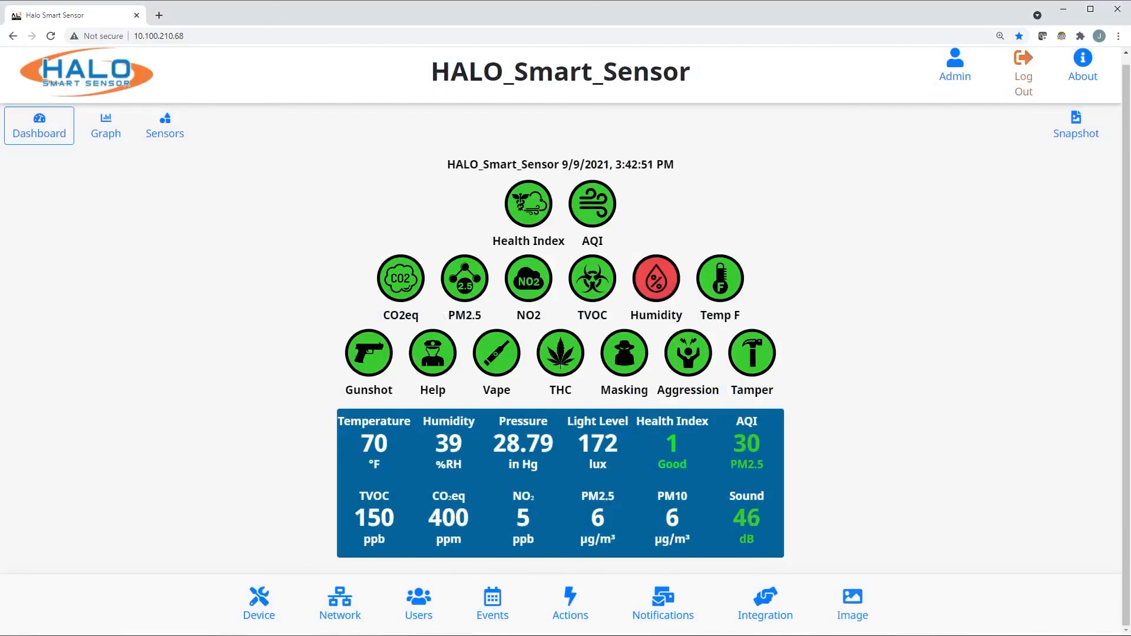
pyautogui.click(258, 597)
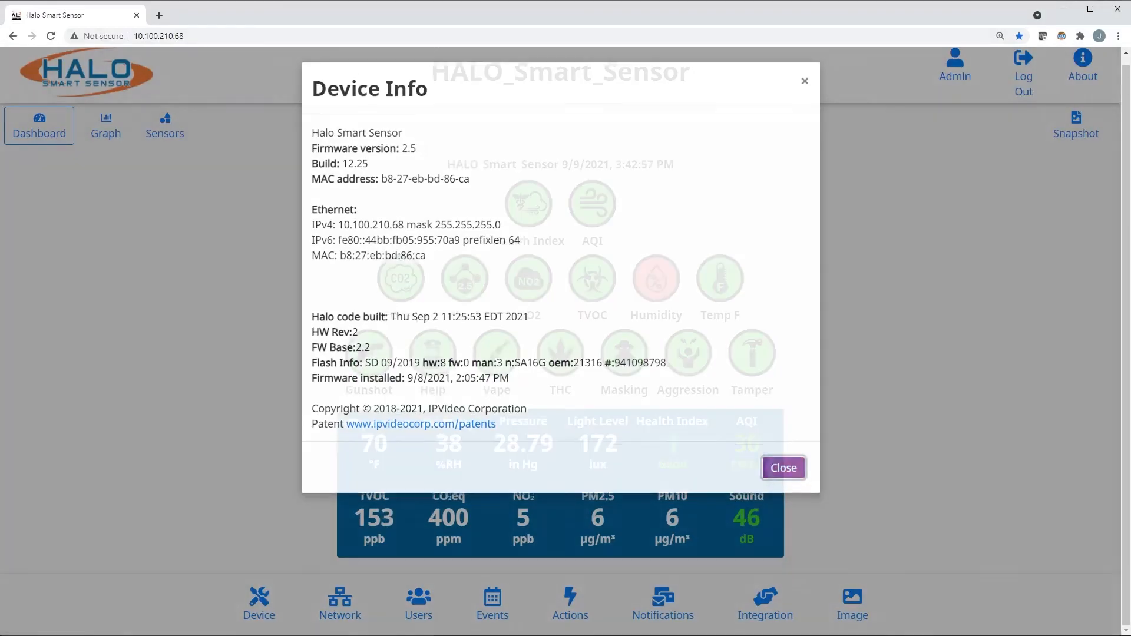
pyautogui.click(783, 468)
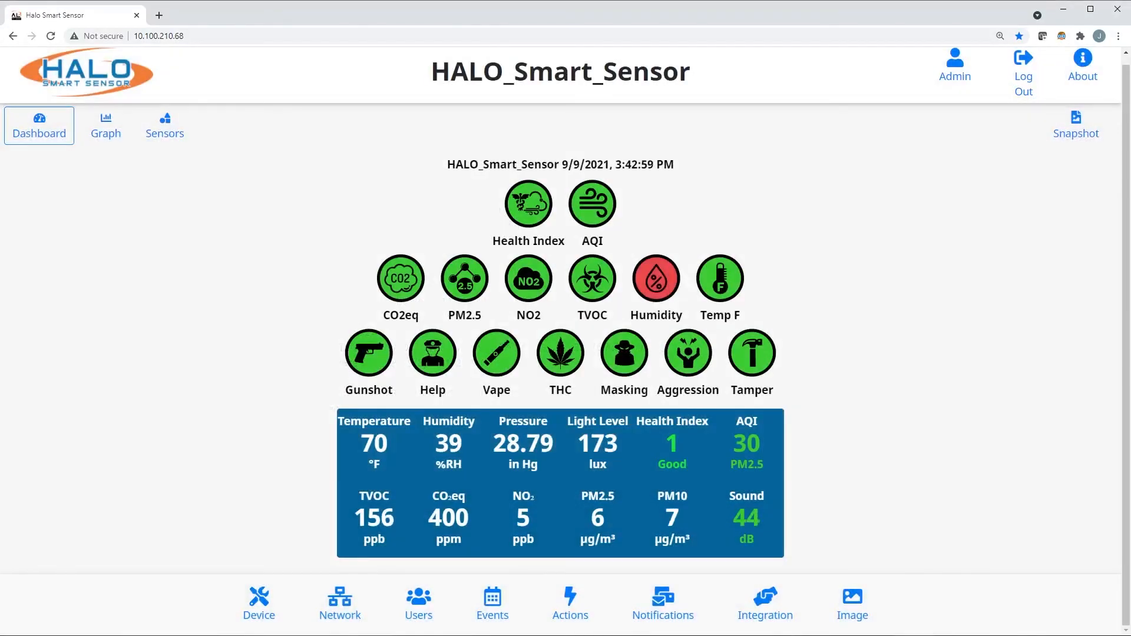